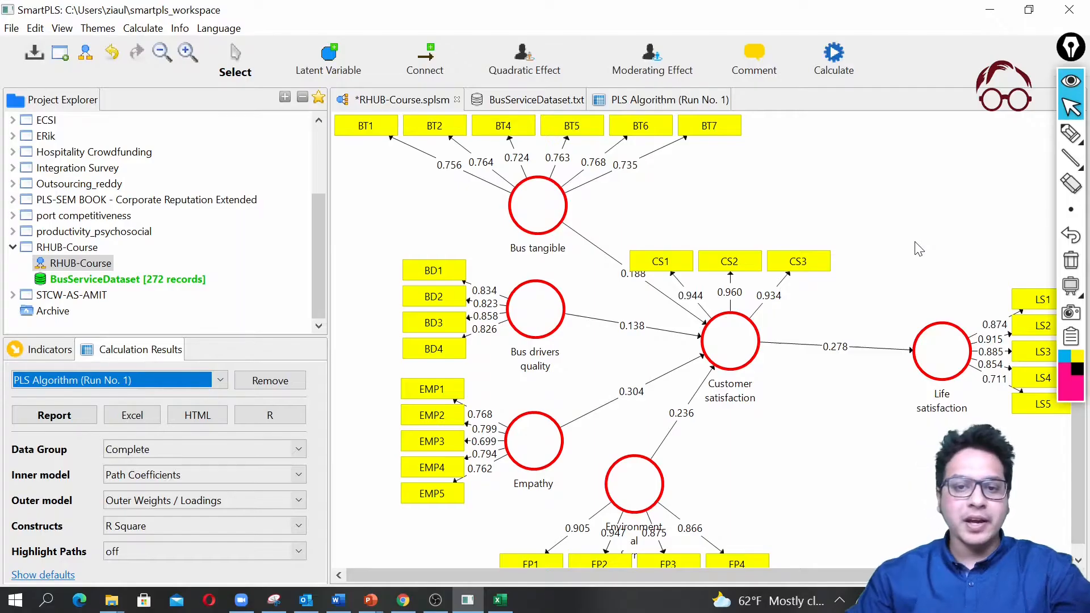
{"action": "mouse_move", "coordinate": [573, 349]}
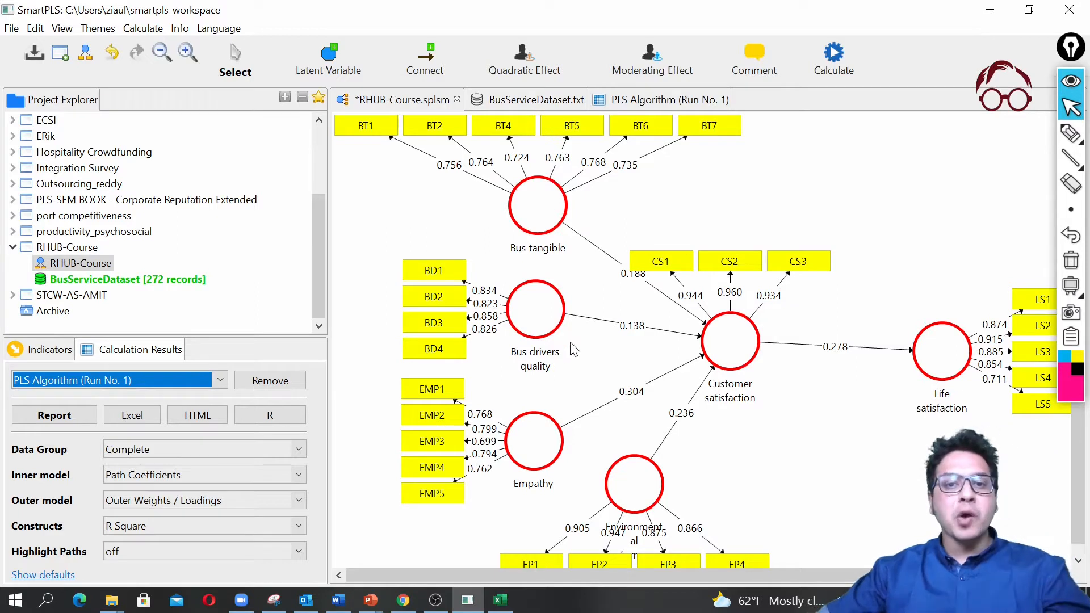
{"action": "mouse_move", "coordinate": [612, 308]}
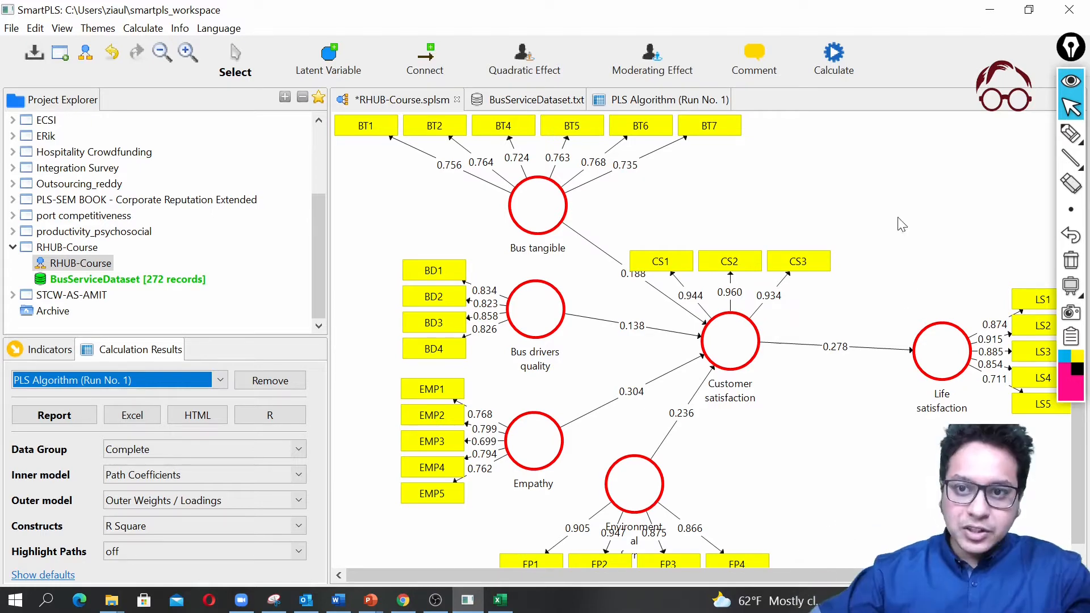
{"action": "mouse_move", "coordinate": [832, 55]}
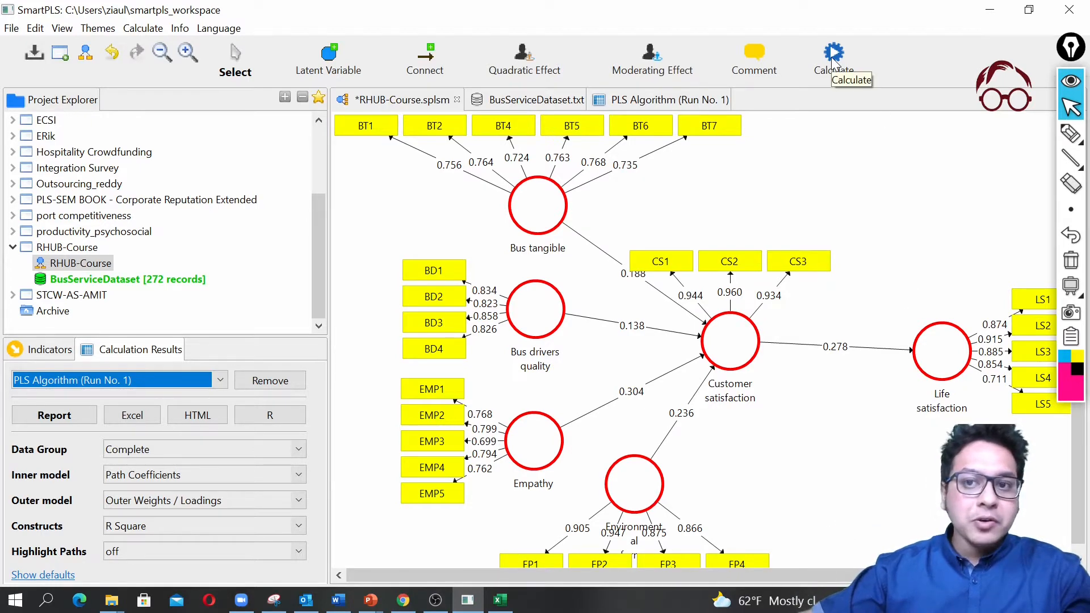
- Start a Bootstrapping calculation and set the number of subsamples to 1000
{"action": "left_click", "coordinate": [833, 59]}
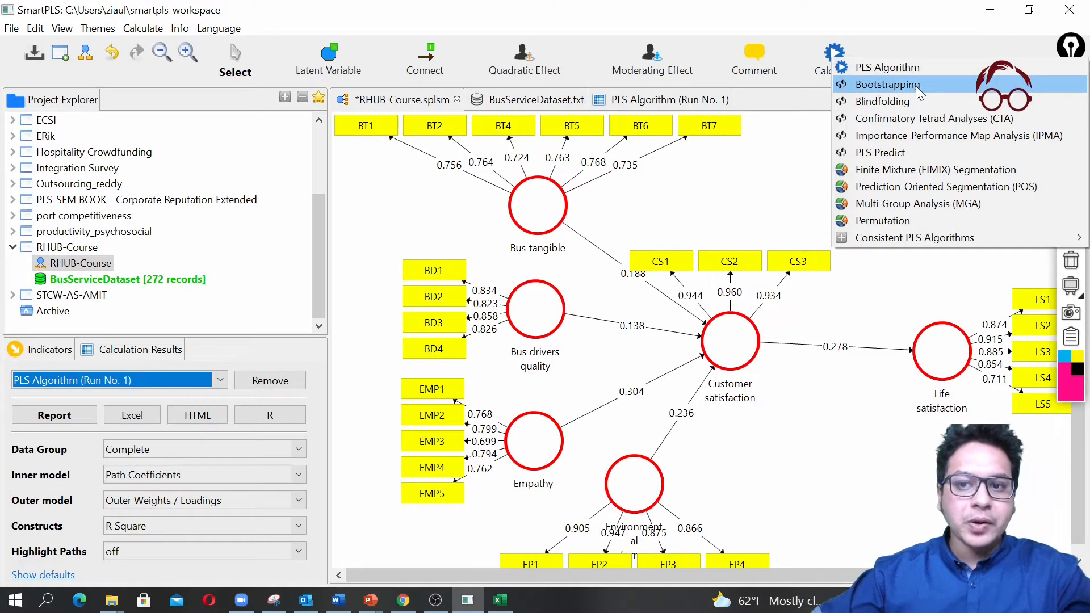
{"action": "left_click", "coordinate": [881, 84]}
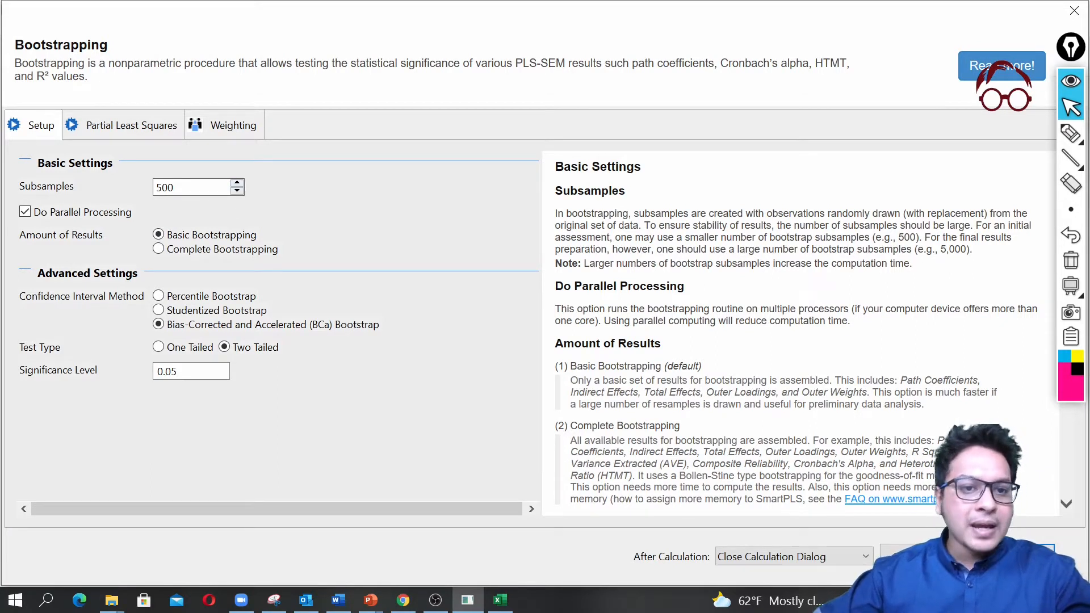
{"action": "type", "text": "900"}
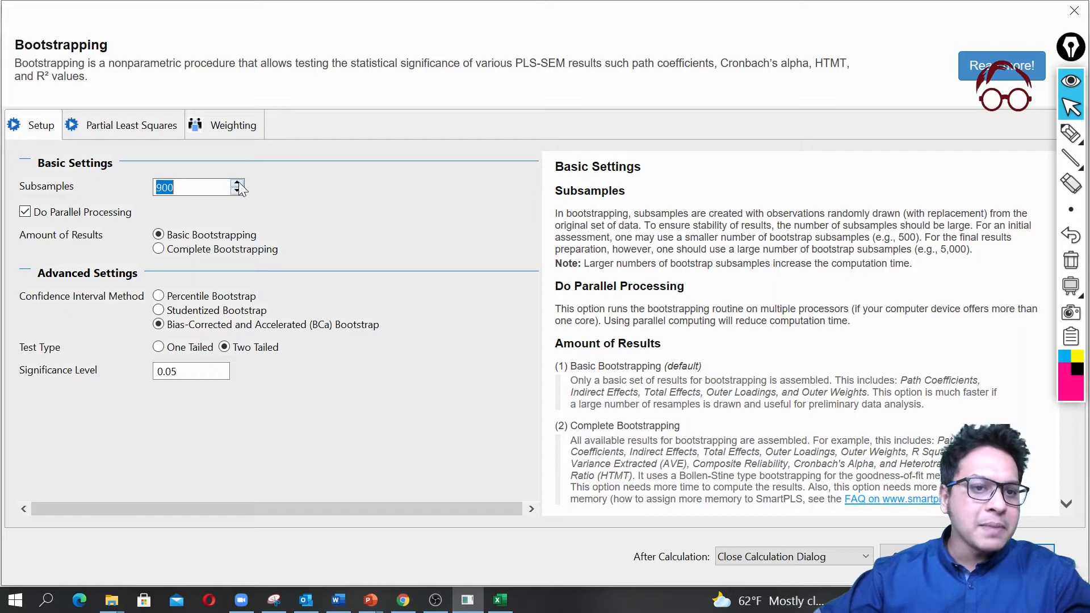
{"action": "type", "text": "1000"}
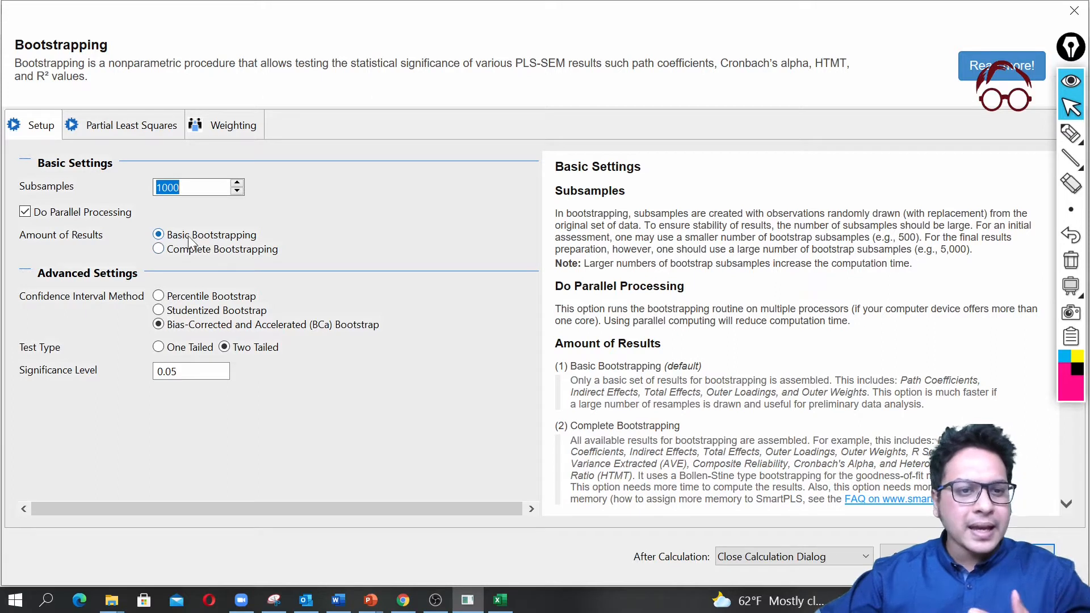
{"action": "left_click", "coordinate": [157, 235]}
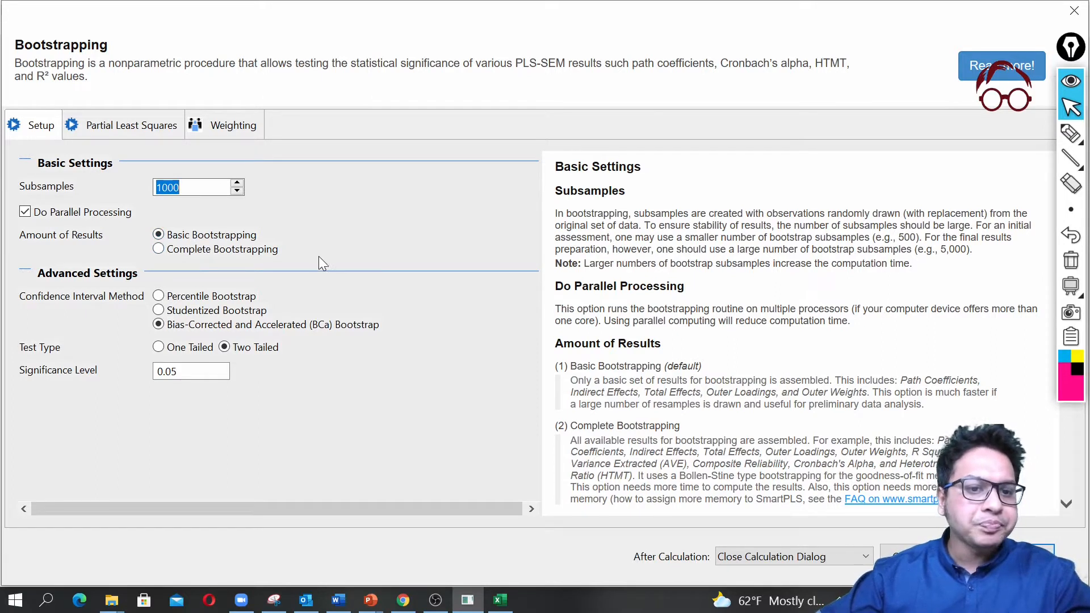
{"action": "mouse_move", "coordinate": [169, 332]}
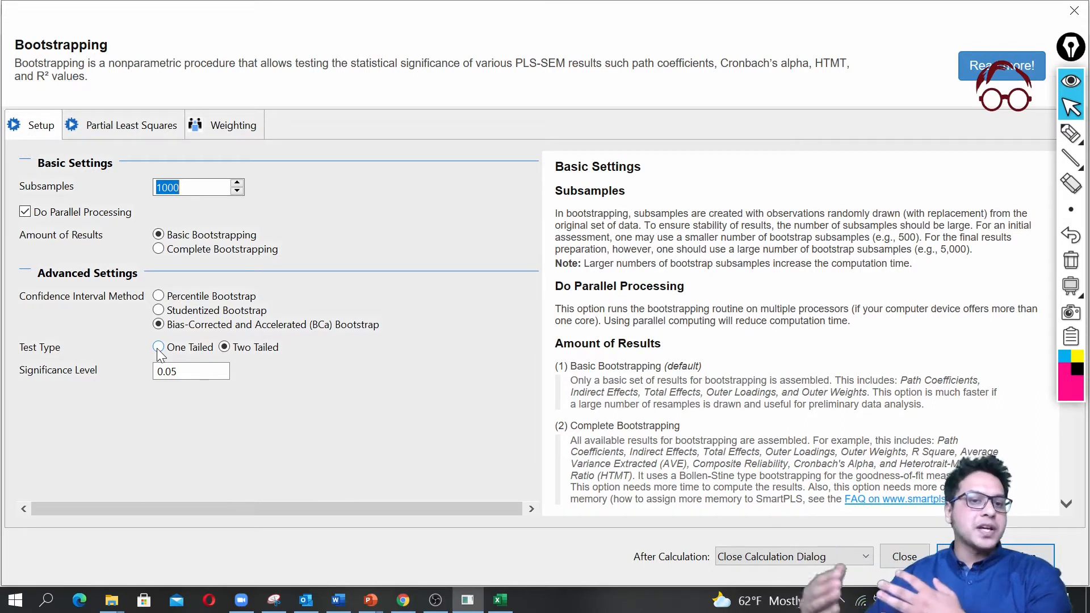
- Set the significance test type to One Tailed
{"action": "left_click", "coordinate": [158, 347]}
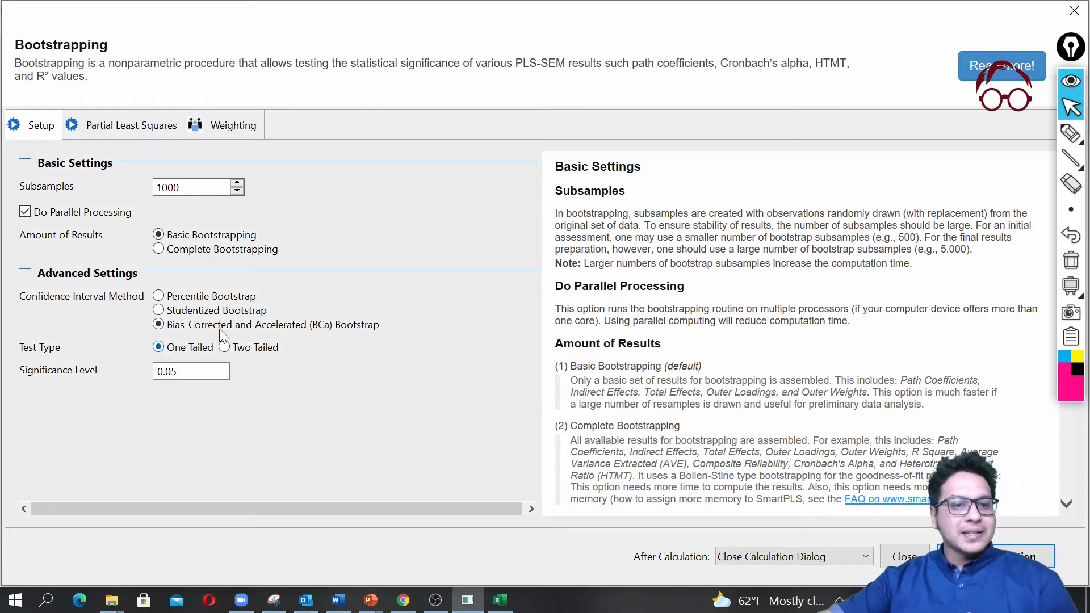
{"action": "left_click", "coordinate": [224, 347]}
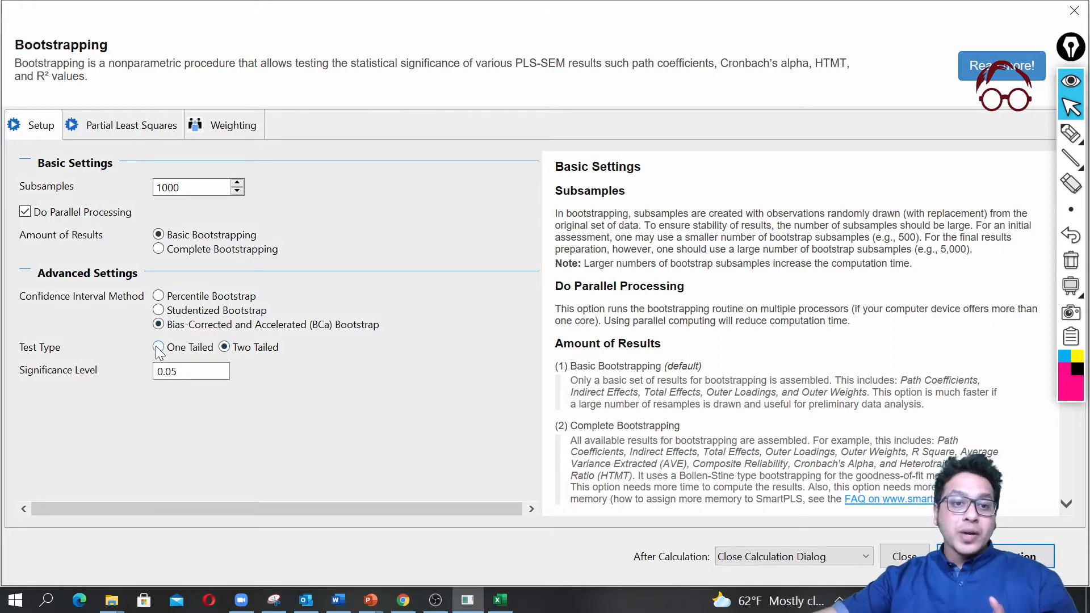
{"action": "left_click", "coordinate": [158, 348]}
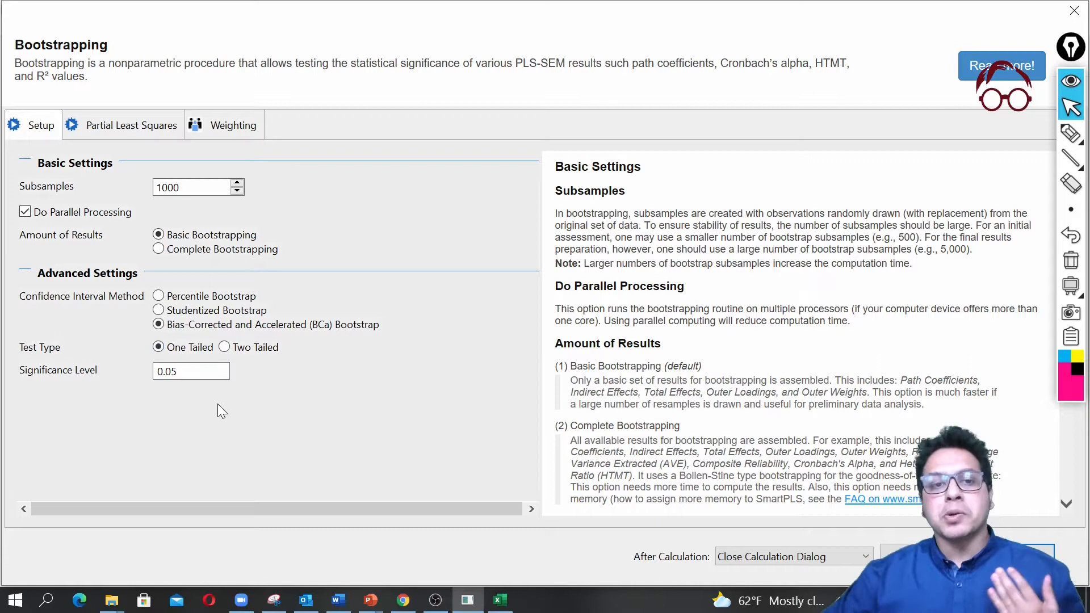
{"action": "mouse_move", "coordinate": [173, 390]}
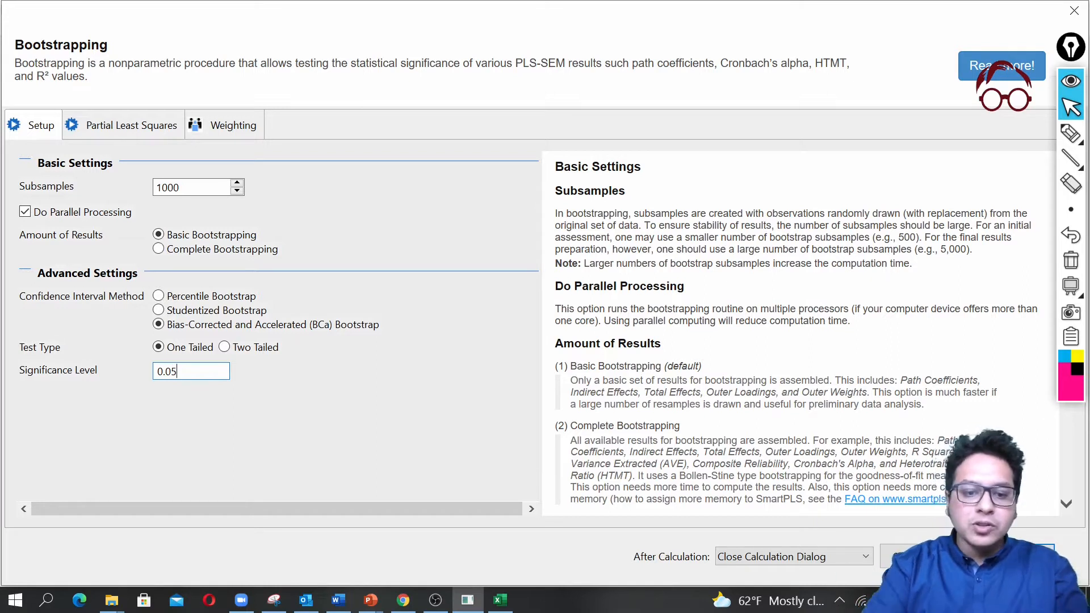
{"action": "key", "text": "Backspace"}
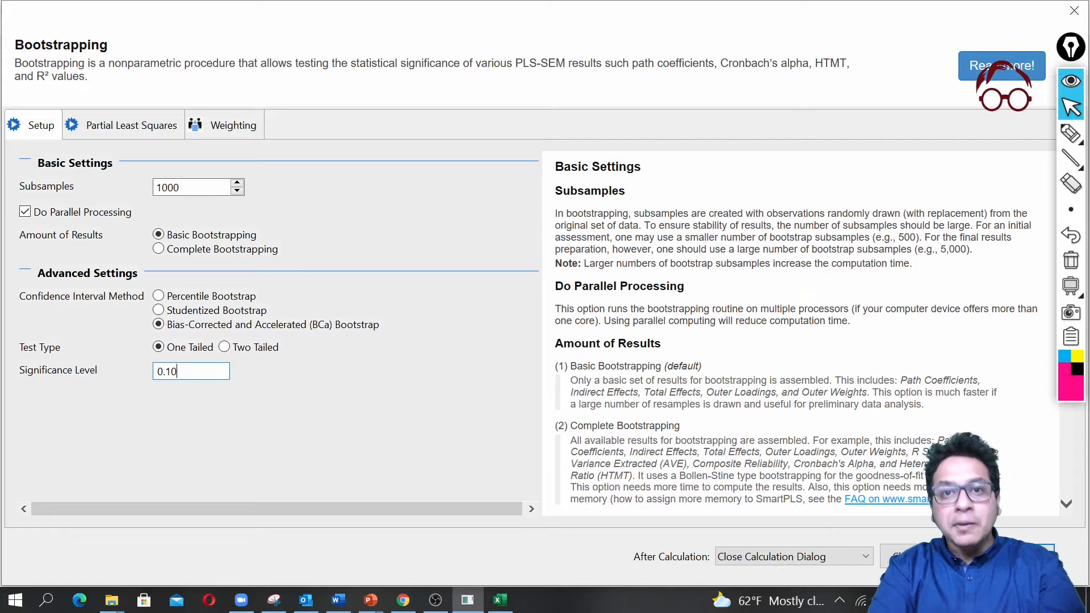
{"action": "key", "text": "Backspace"}
{"action": "type", "text": "5"}
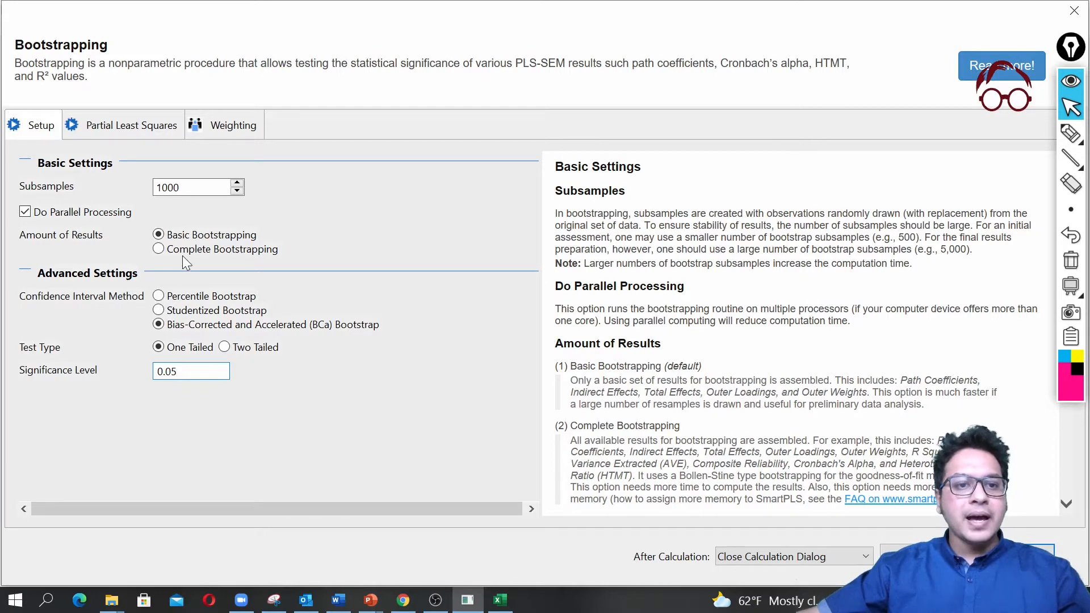
{"action": "left_click", "coordinate": [159, 234]}
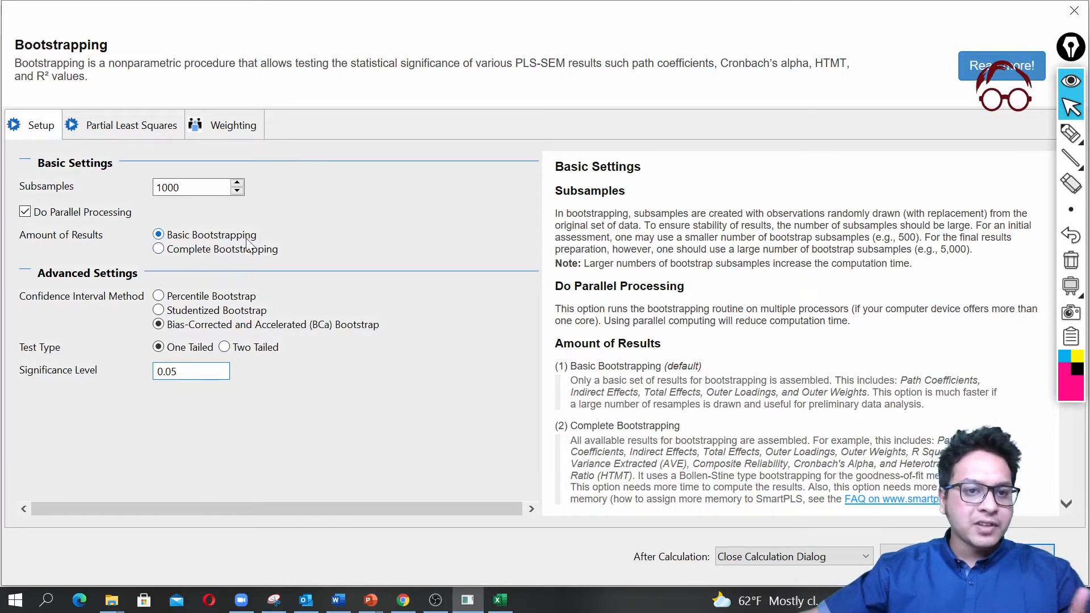
{"action": "scroll", "scroll_direction": "down", "scroll_amount": 3}
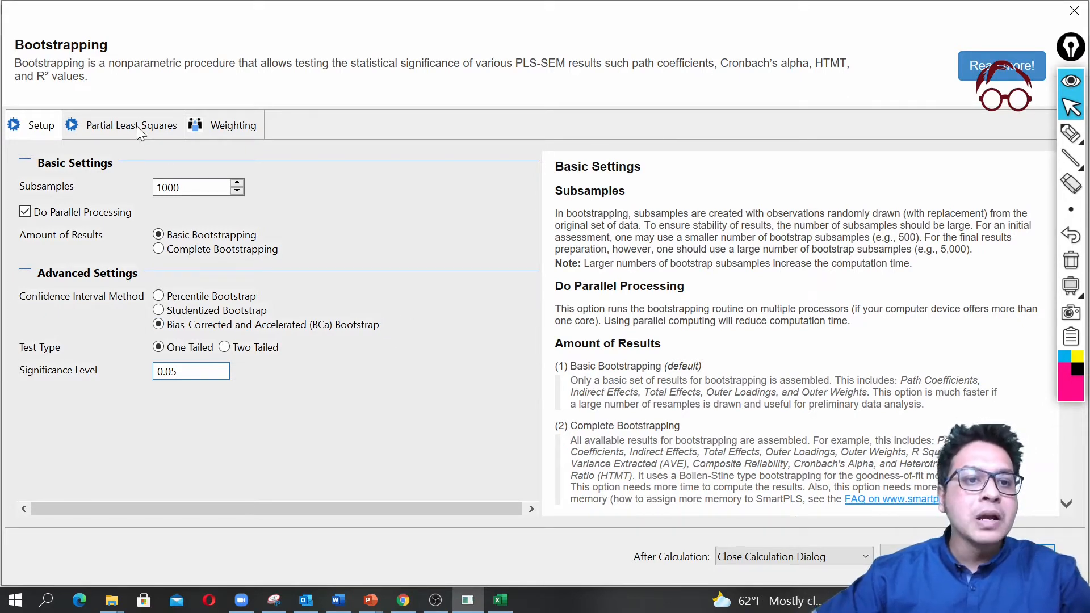
- Choose the Path weighting scheme in the PLS settings, review the weighting settings, and run the bootstrapping
{"action": "left_click", "coordinate": [131, 125]}
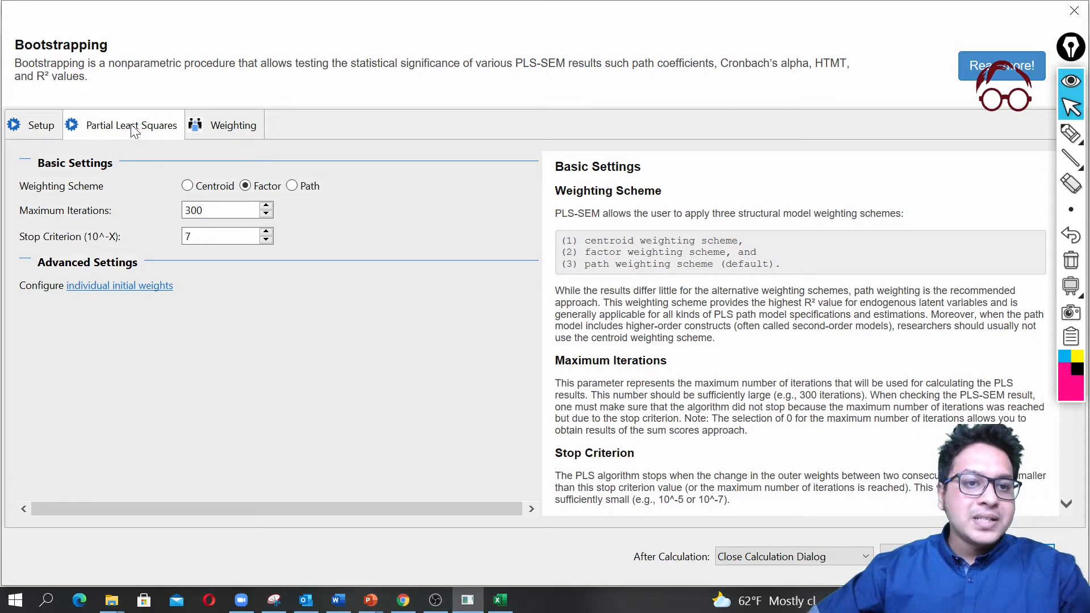
{"action": "mouse_move", "coordinate": [295, 193]}
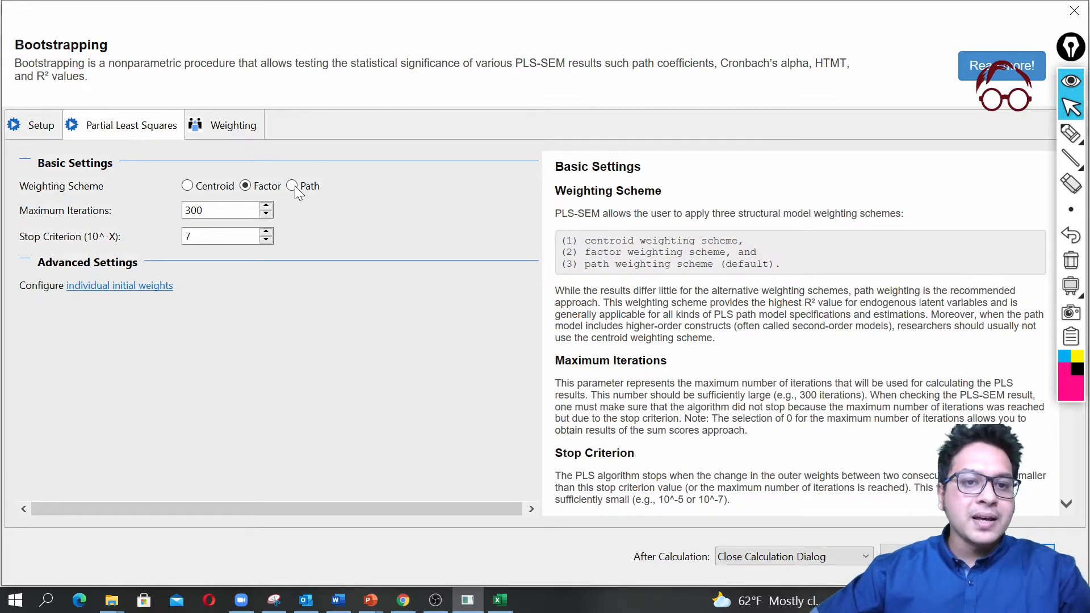
{"action": "left_click", "coordinate": [292, 185]}
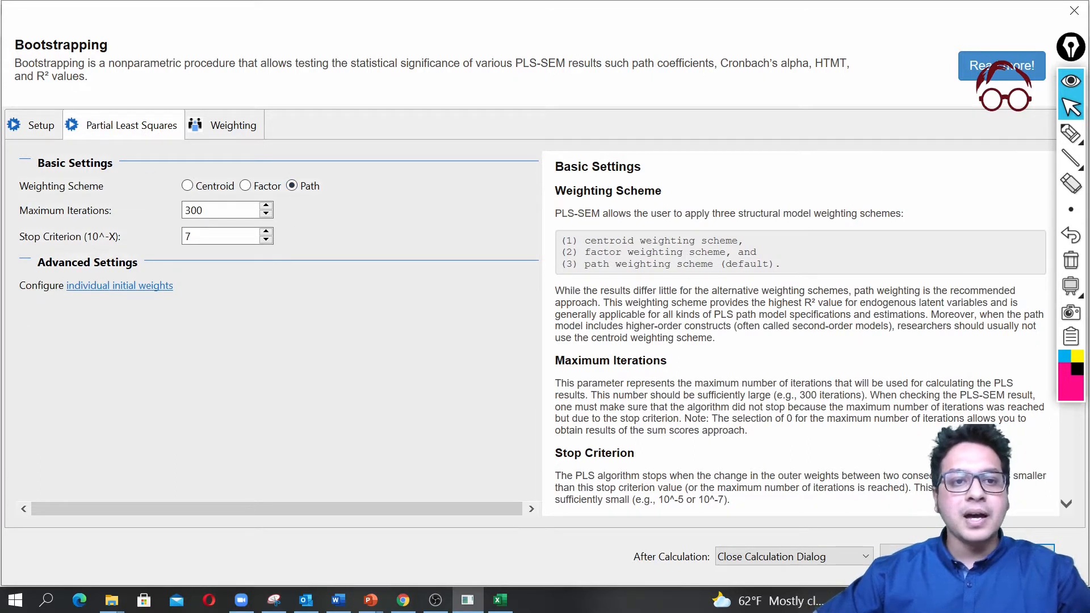
{"action": "mouse_move", "coordinate": [372, 268]}
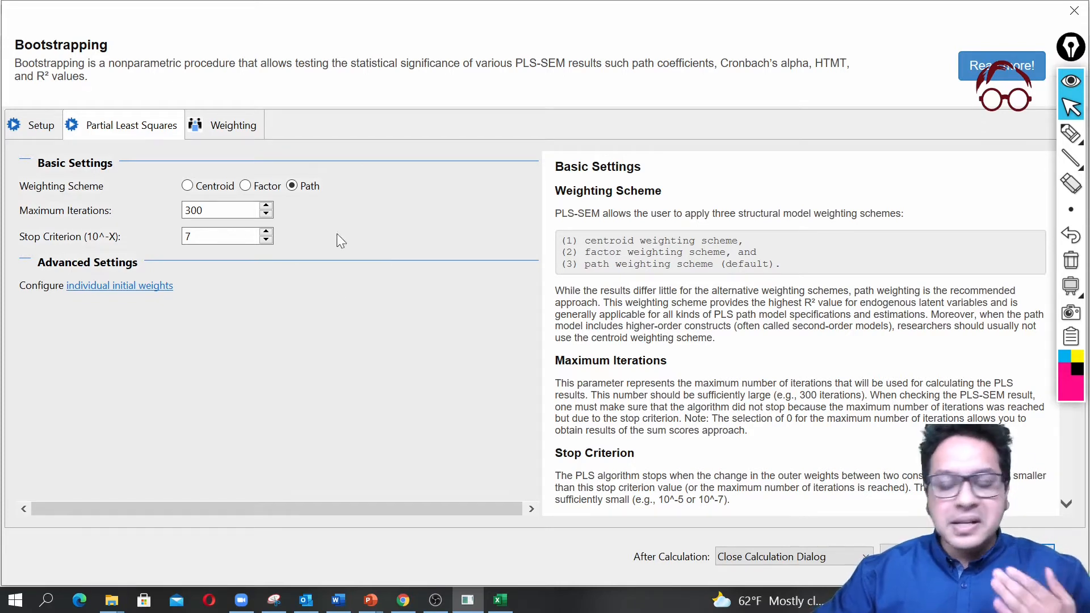
{"action": "scroll", "scroll_direction": "down", "scroll_amount": 3}
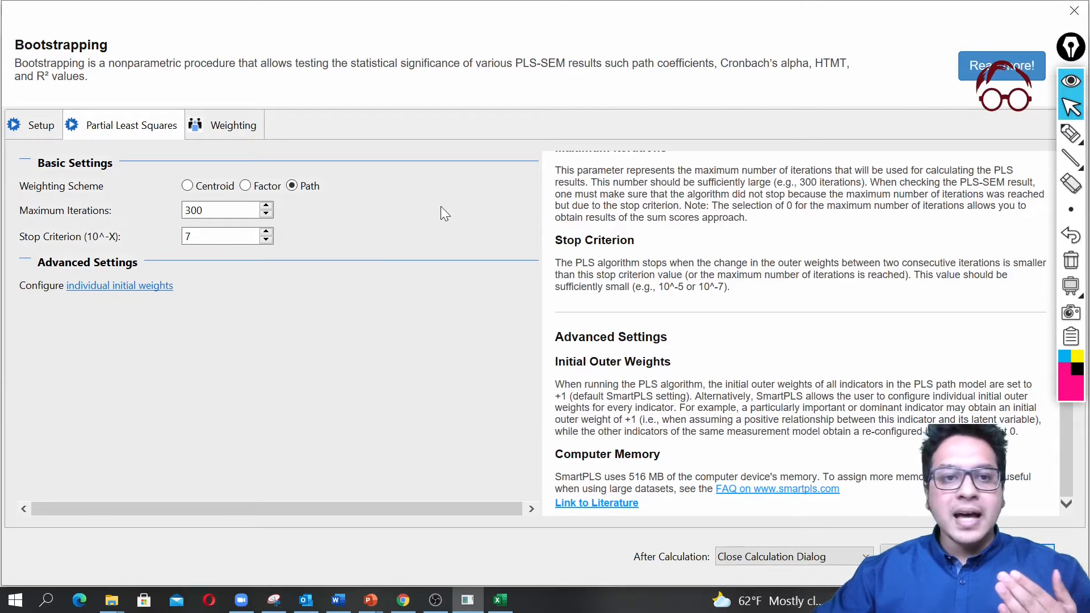
{"action": "left_click", "coordinate": [233, 125]}
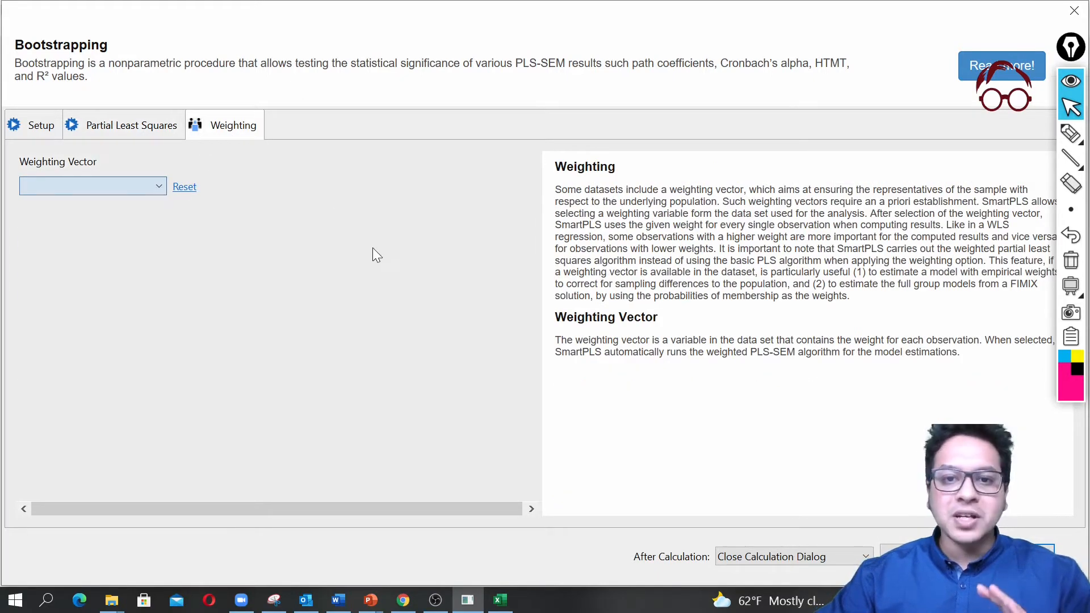
{"action": "left_click", "coordinate": [132, 125]}
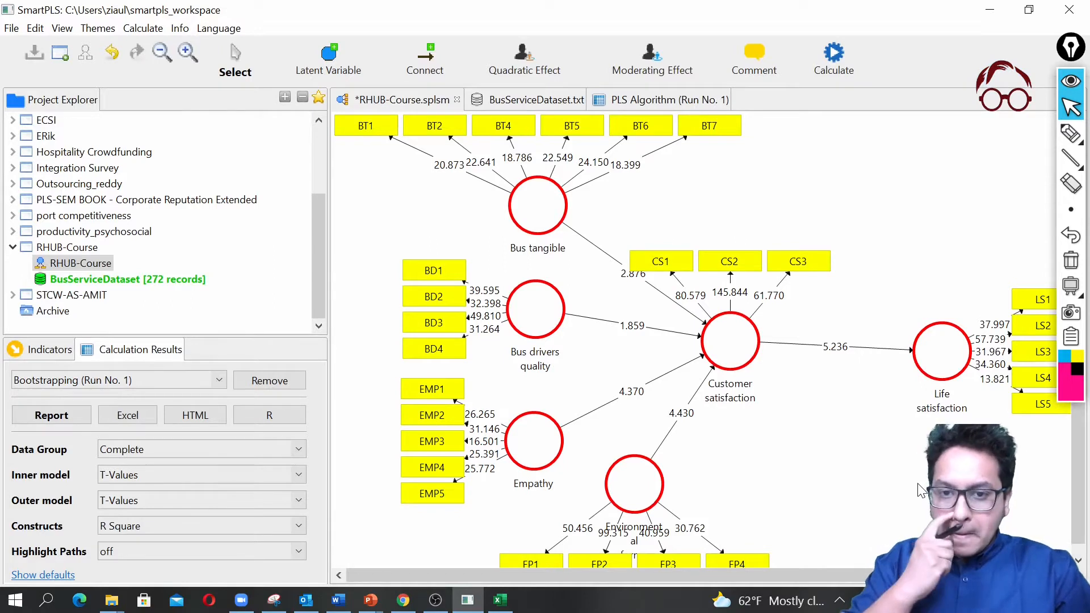
{"action": "mouse_move", "coordinate": [1022, 396]}
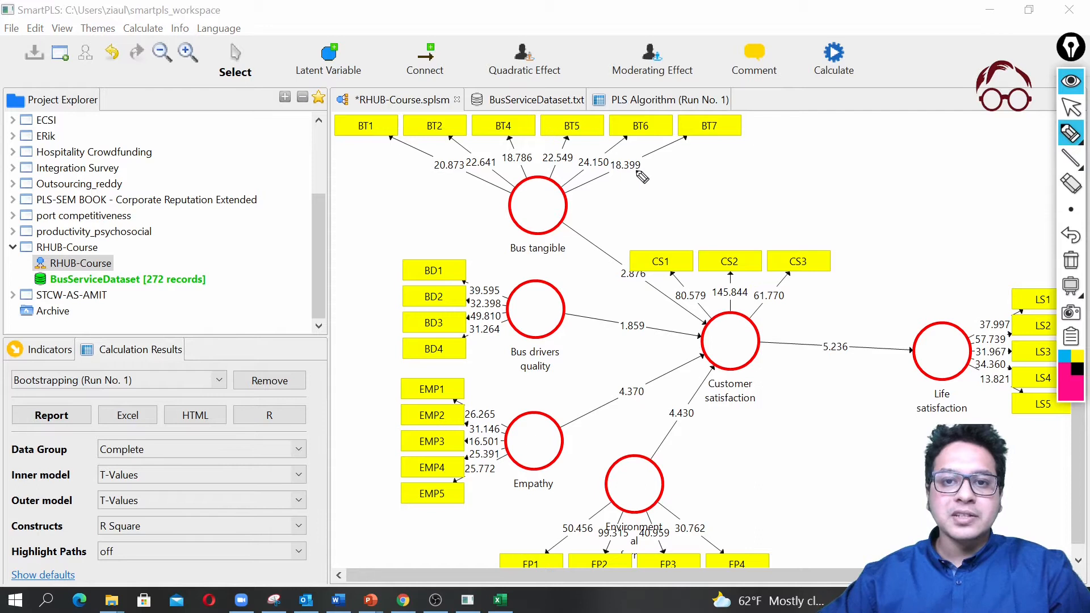
{"action": "mouse_move", "coordinate": [643, 175]}
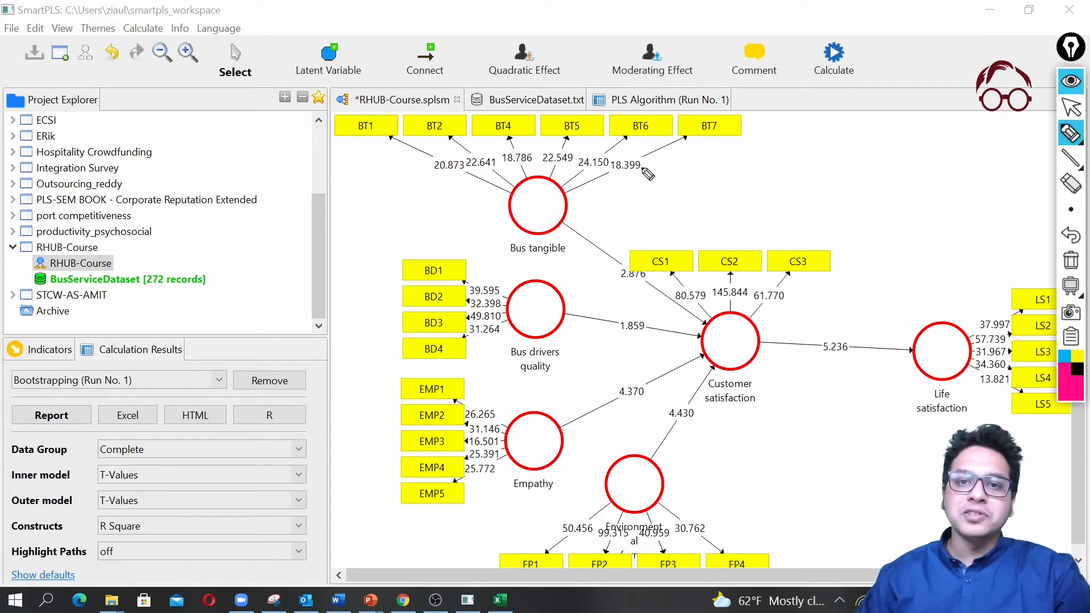
{"action": "left_click_drag", "start_coordinate": [643, 167], "coordinate": [694, 168]}
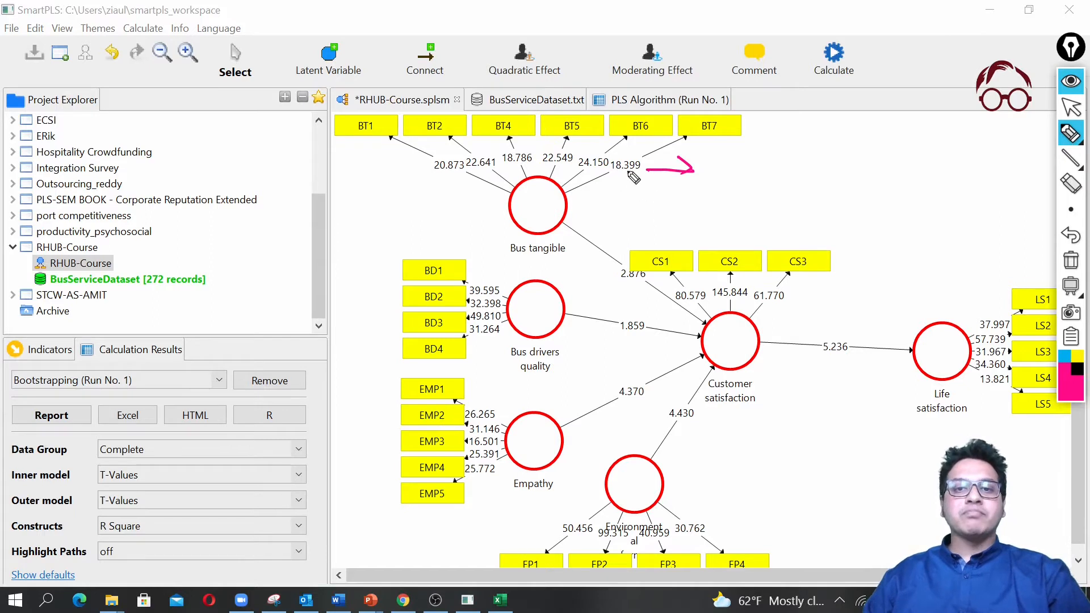
{"action": "mouse_move", "coordinate": [727, 170]}
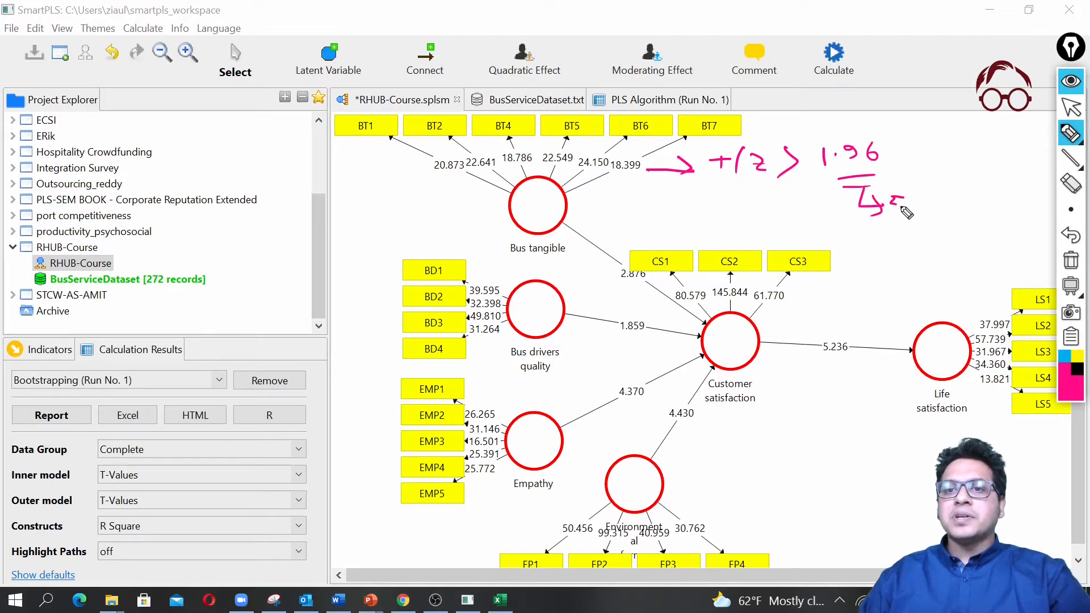
{"action": "left_click_drag", "start_coordinate": [897, 209], "coordinate": [994, 209]}
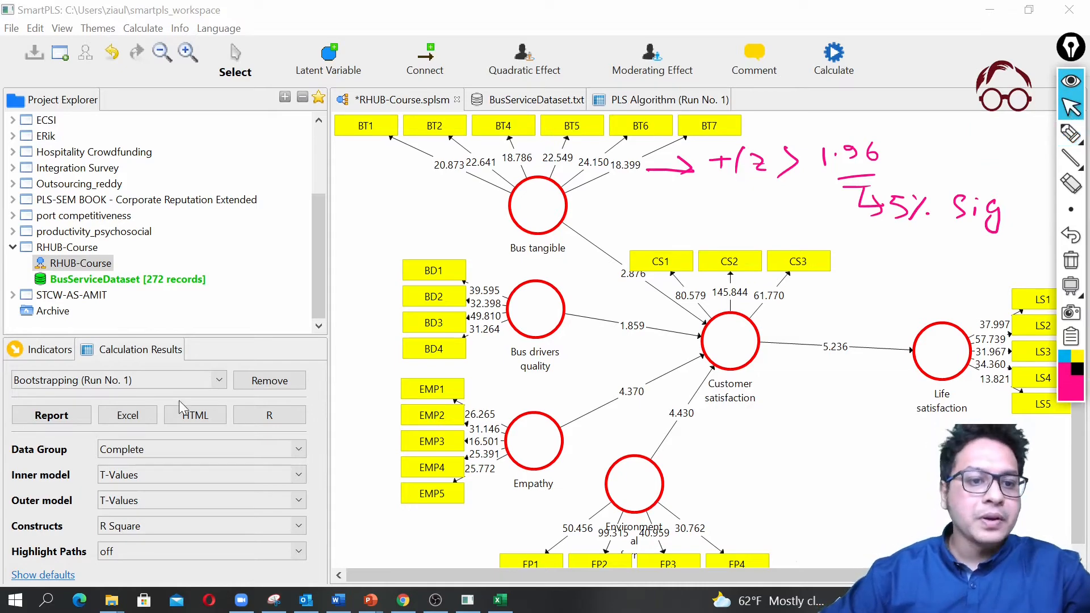
{"action": "mouse_move", "coordinate": [51, 415]}
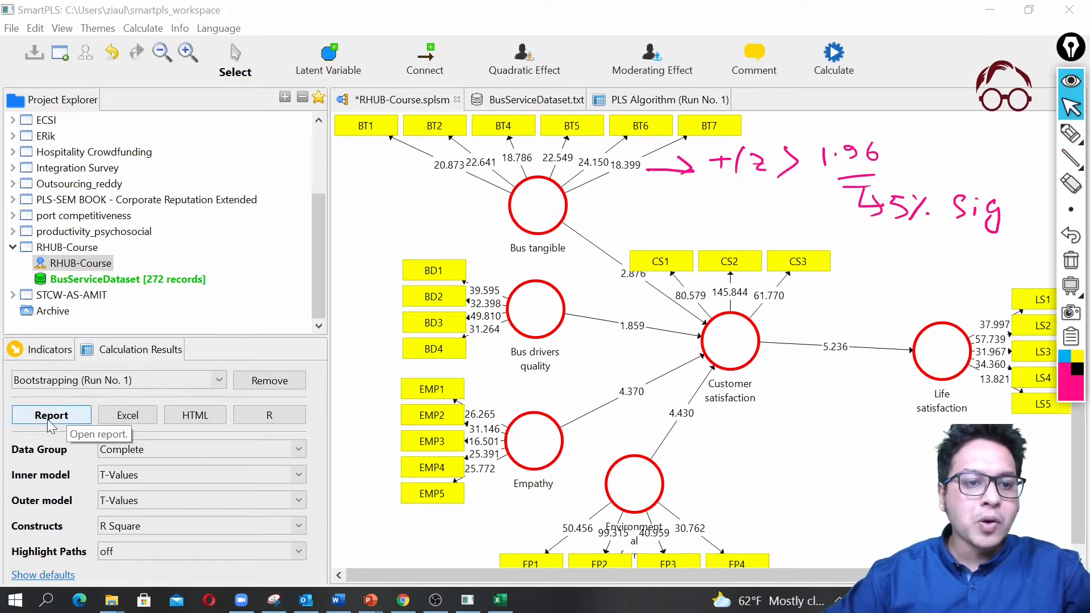
- Show the bootstrapping report listing path coefficients with T statistics and p-values
{"action": "left_click", "coordinate": [51, 416]}
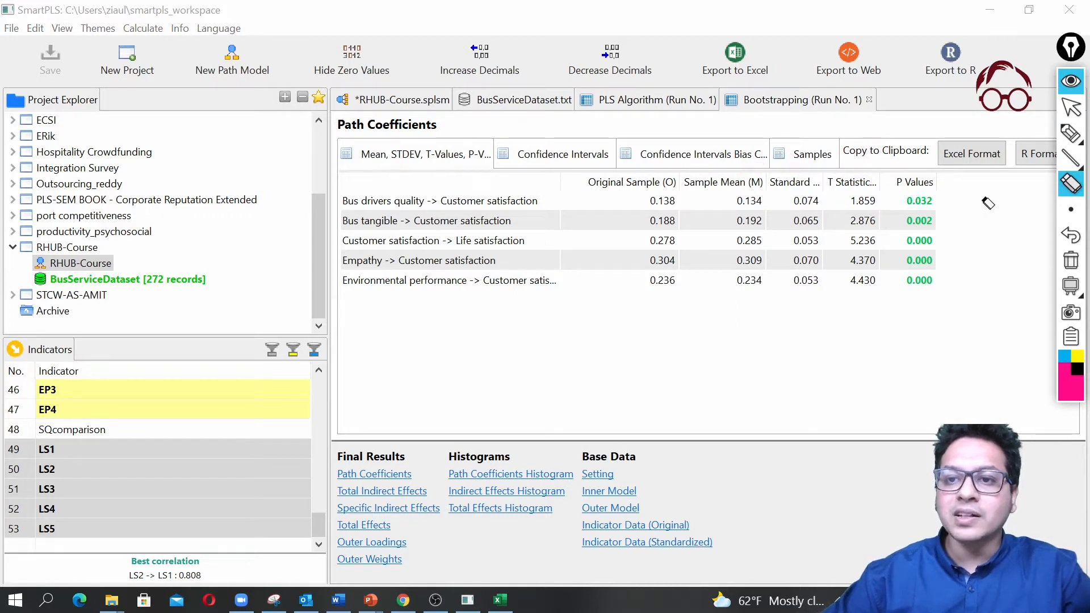
{"action": "mouse_move", "coordinate": [956, 372]}
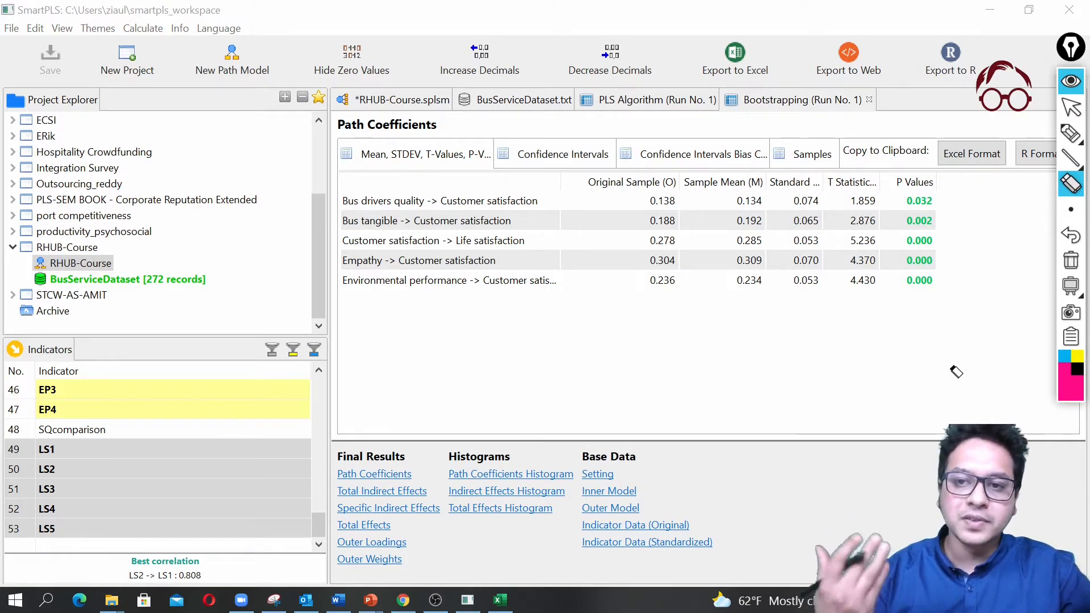
{"action": "mouse_move", "coordinate": [959, 292]}
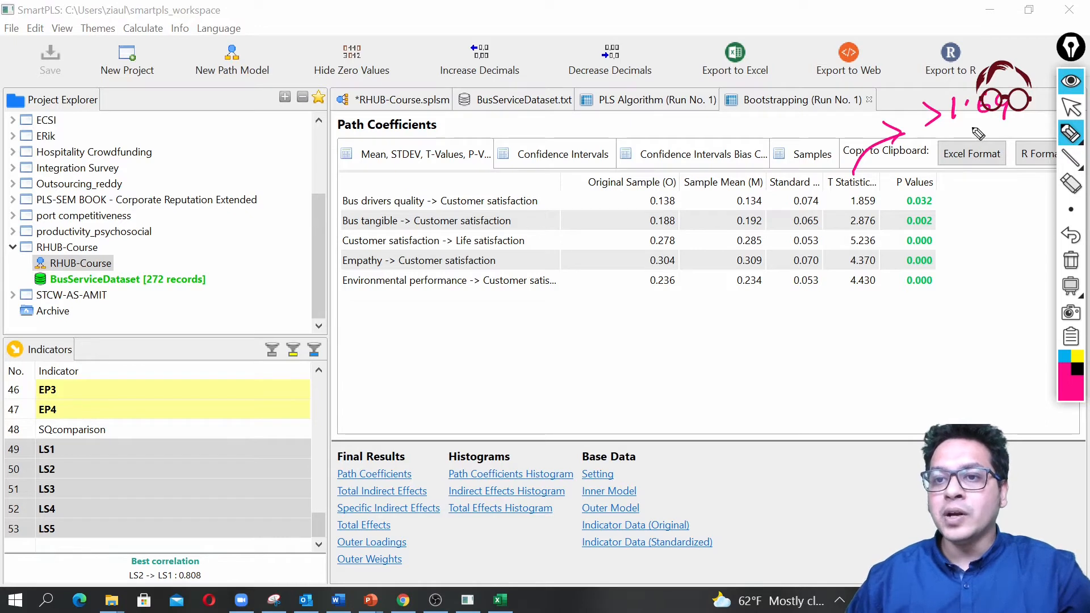
{"action": "mouse_move", "coordinate": [987, 166]}
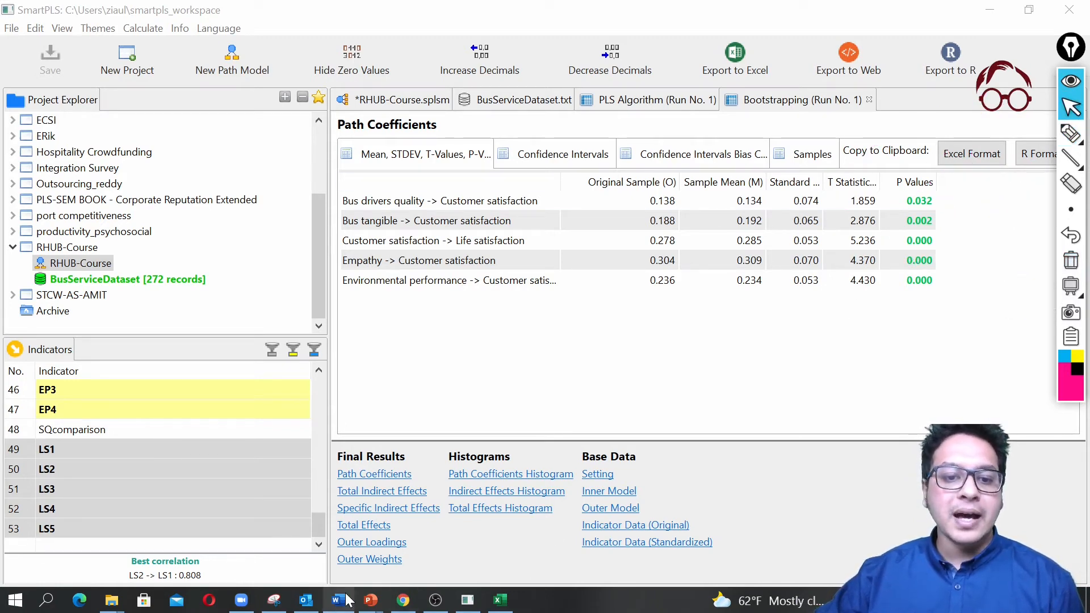
- Switch to the ScienceDirect bus-service article in Chrome and scroll to its Table 5 of standardized coefficients
{"action": "left_click", "coordinate": [402, 600]}
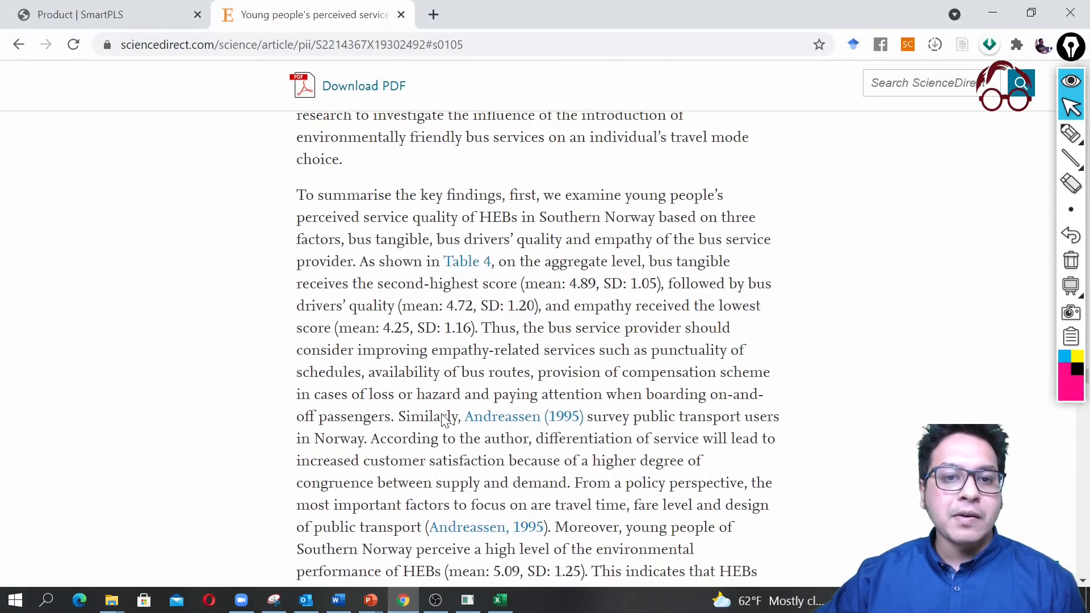
{"action": "scroll", "scroll_direction": "down", "scroll_amount": 3}
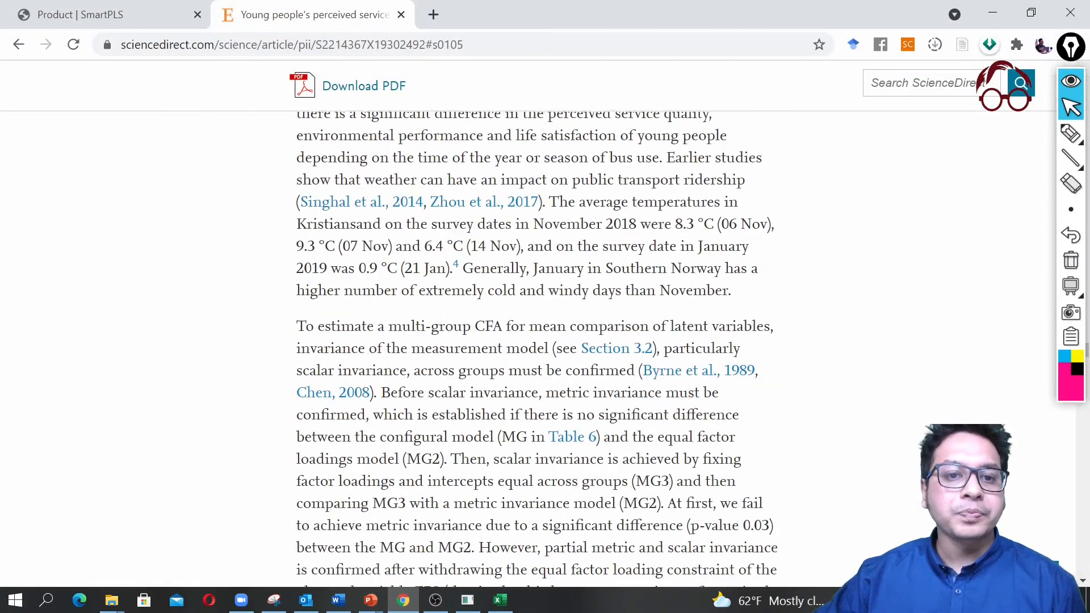
{"action": "scroll", "scroll_direction": "down", "scroll_amount": 3}
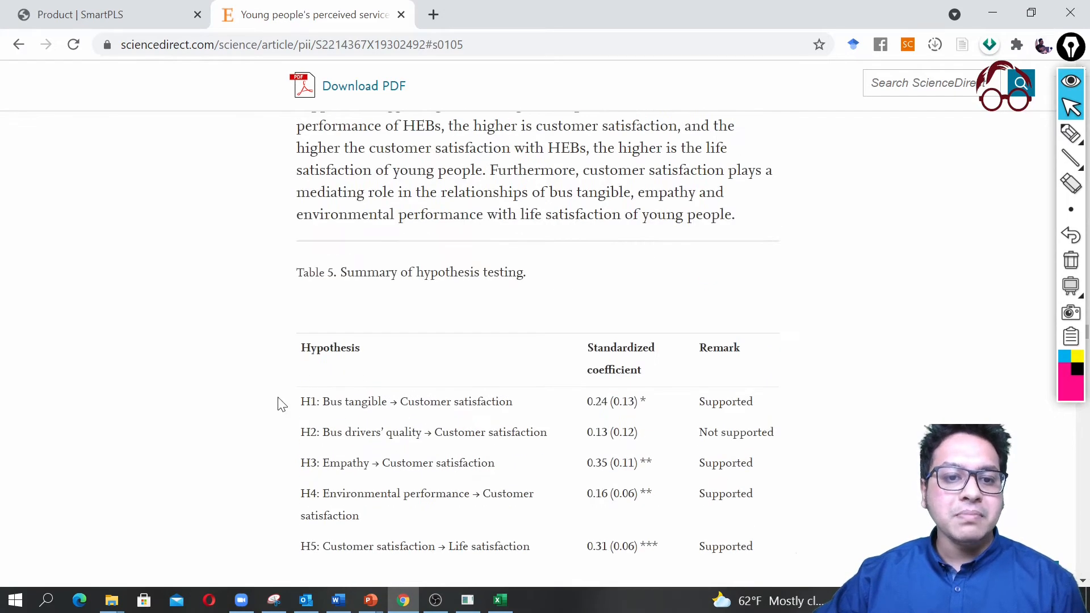
{"action": "scroll", "scroll_direction": "down", "scroll_amount": 3}
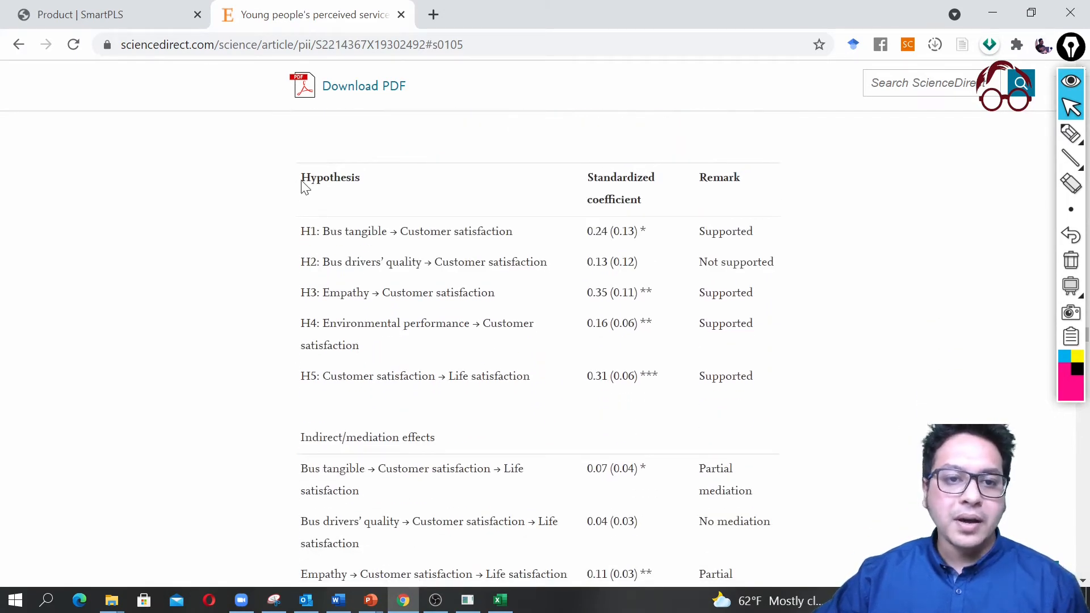
{"action": "left_click_drag", "start_coordinate": [330, 231], "coordinate": [512, 230]}
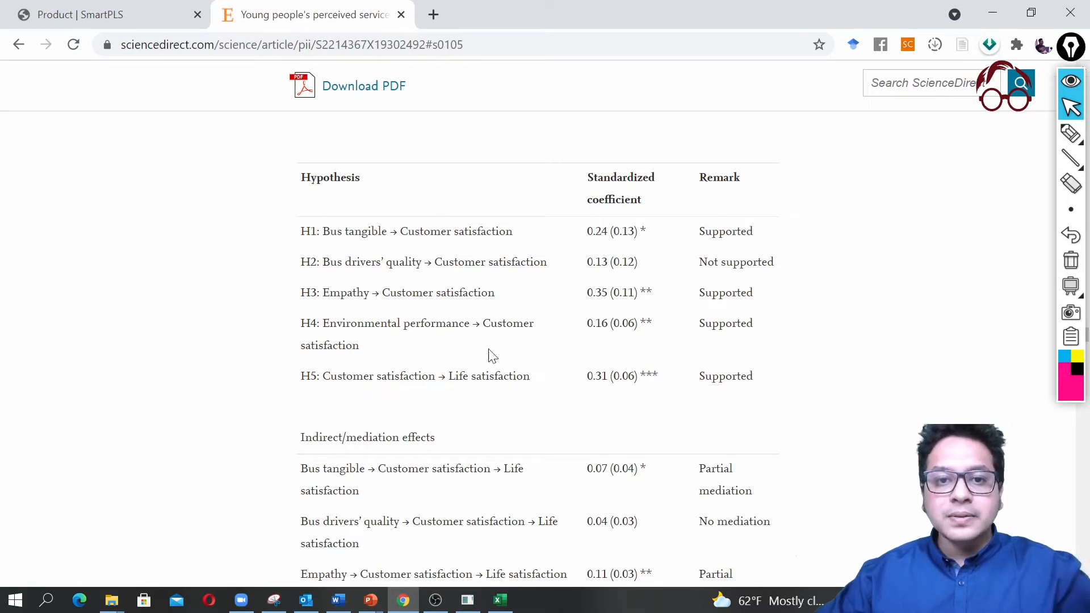
{"action": "mouse_move", "coordinate": [646, 321]}
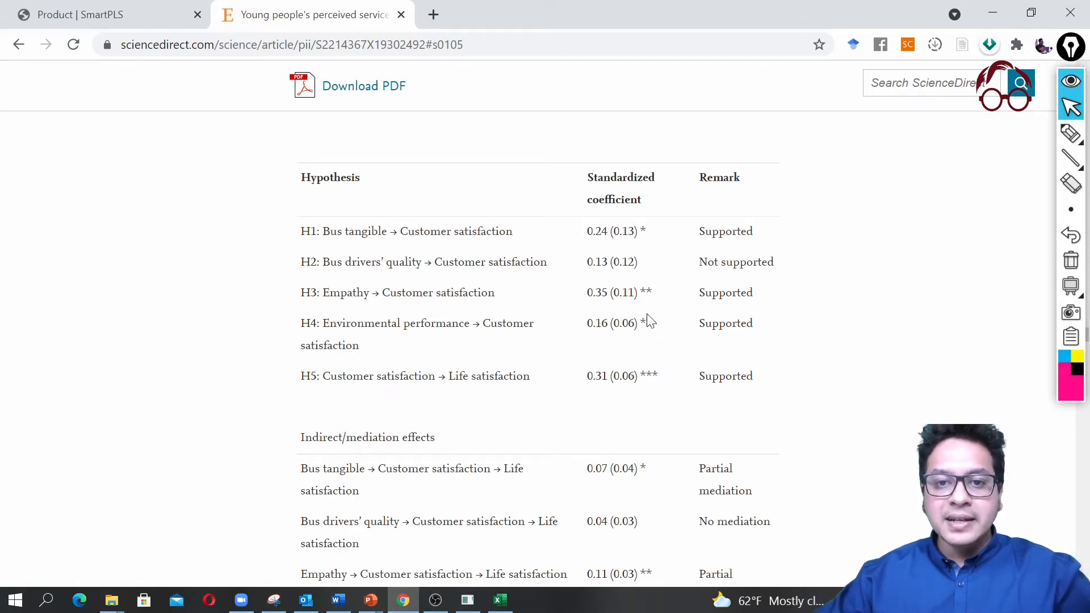
- Highlight the whole hypothesis-testing table from its Hypothesis heading down
{"action": "scroll", "scroll_direction": "down", "scroll_amount": 3}
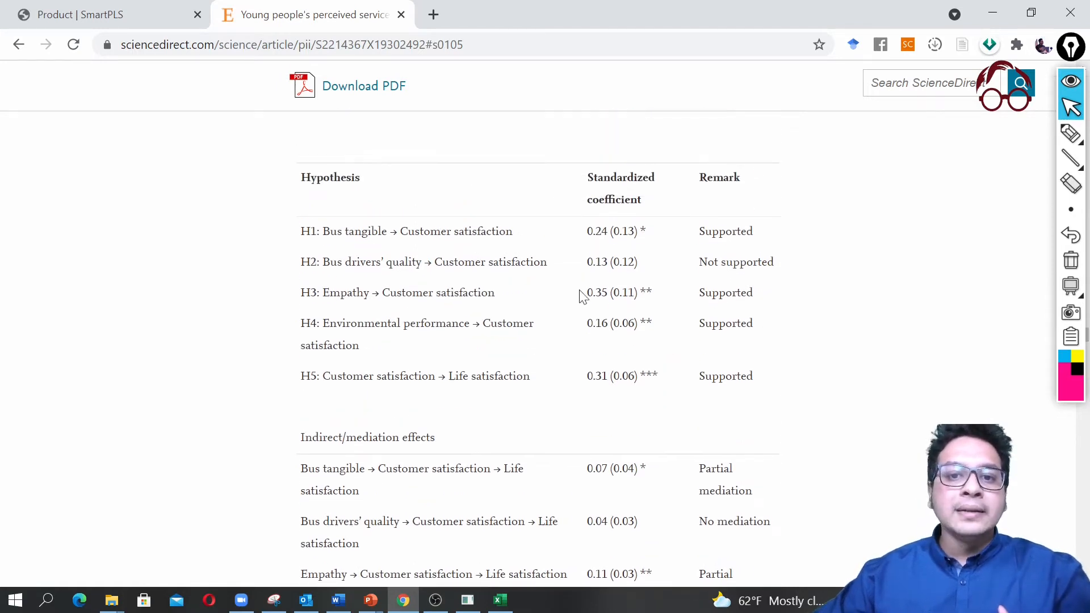
{"action": "double_click", "coordinate": [329, 177]}
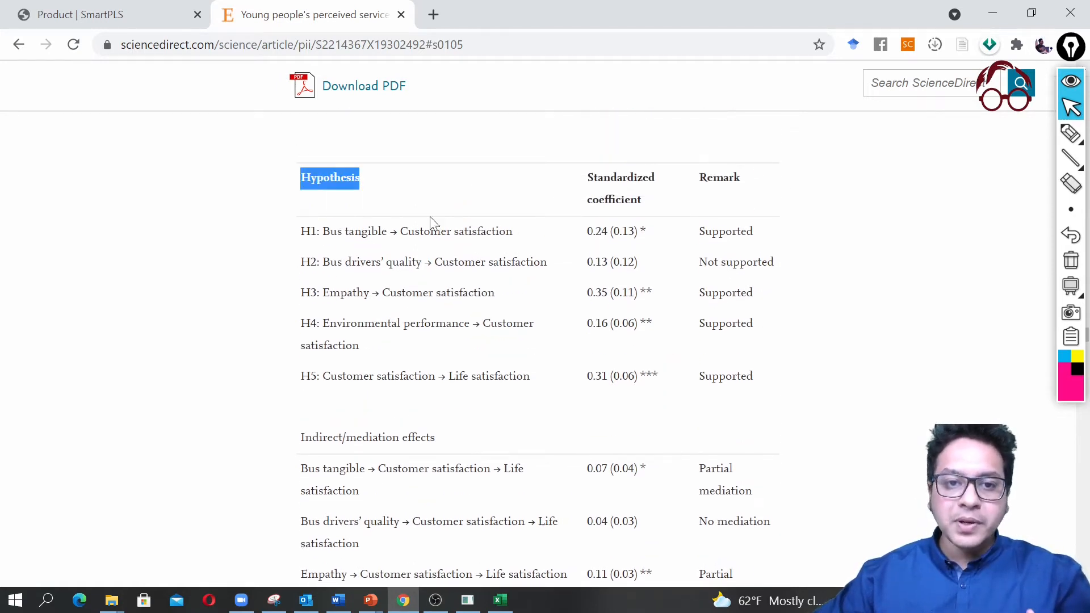
{"action": "left_click_drag", "start_coordinate": [329, 178], "coordinate": [761, 375]}
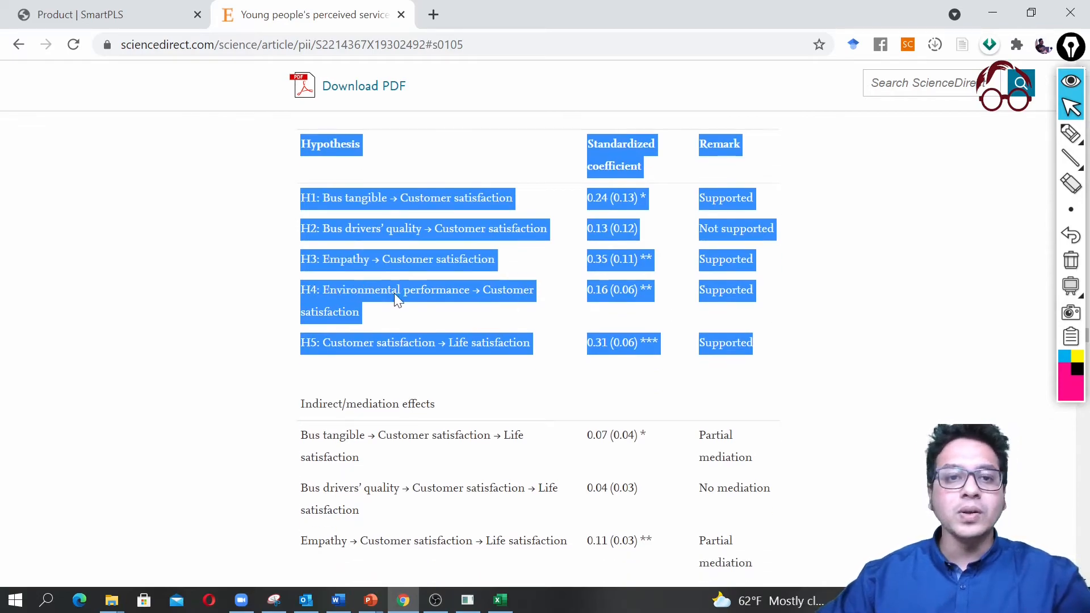
{"action": "scroll", "scroll_direction": "down", "scroll_amount": 3}
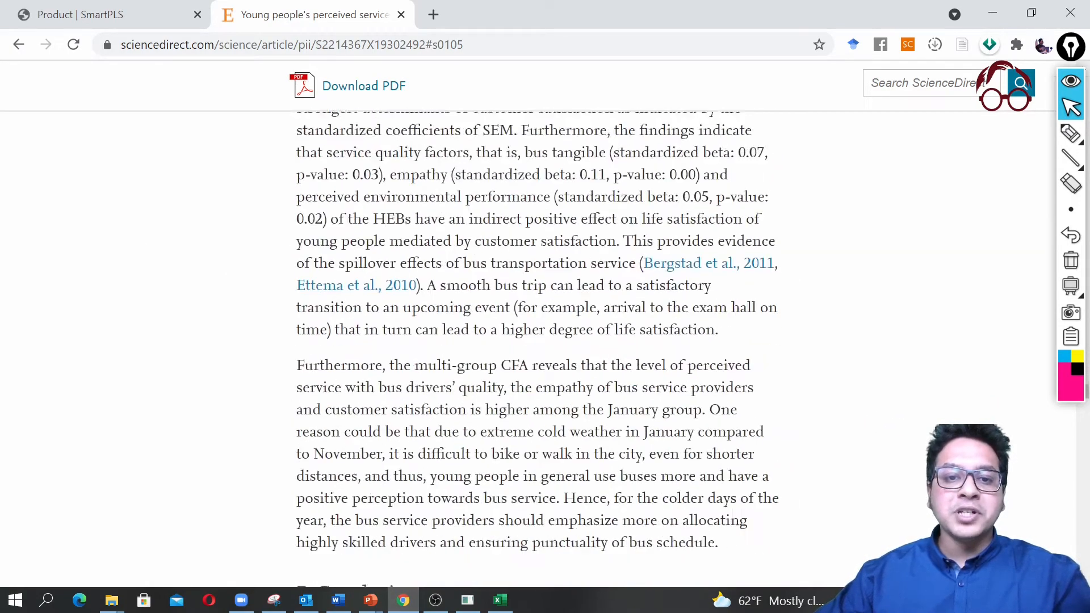
- Scroll to the Appendix B PLS-SEM robustness-check figure, then return to the SmartPLS report
{"action": "scroll", "scroll_direction": "down", "scroll_amount": 3}
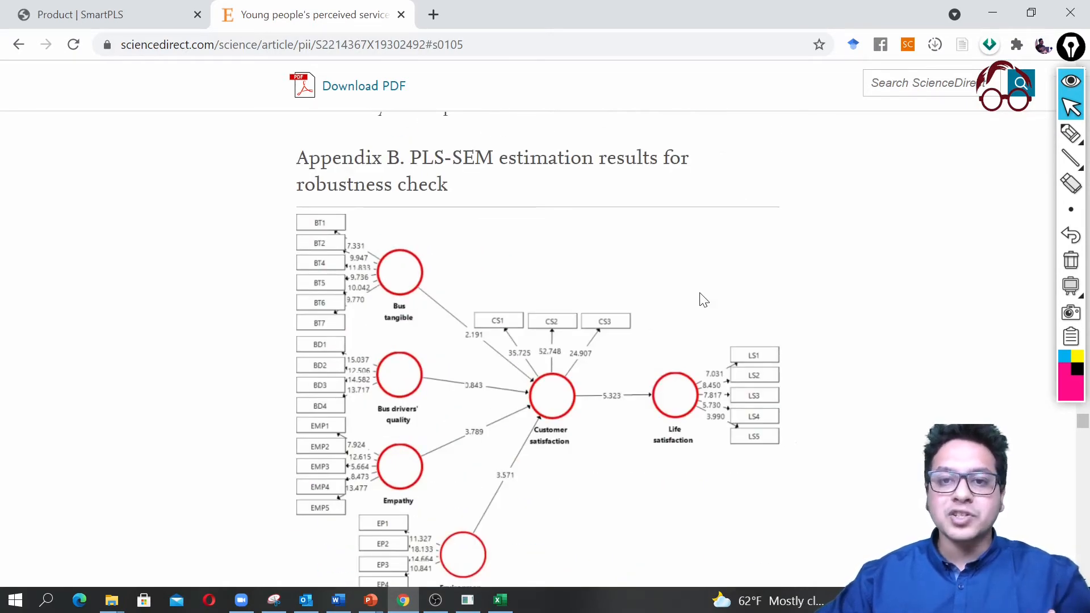
{"action": "scroll", "scroll_direction": "down", "scroll_amount": 3}
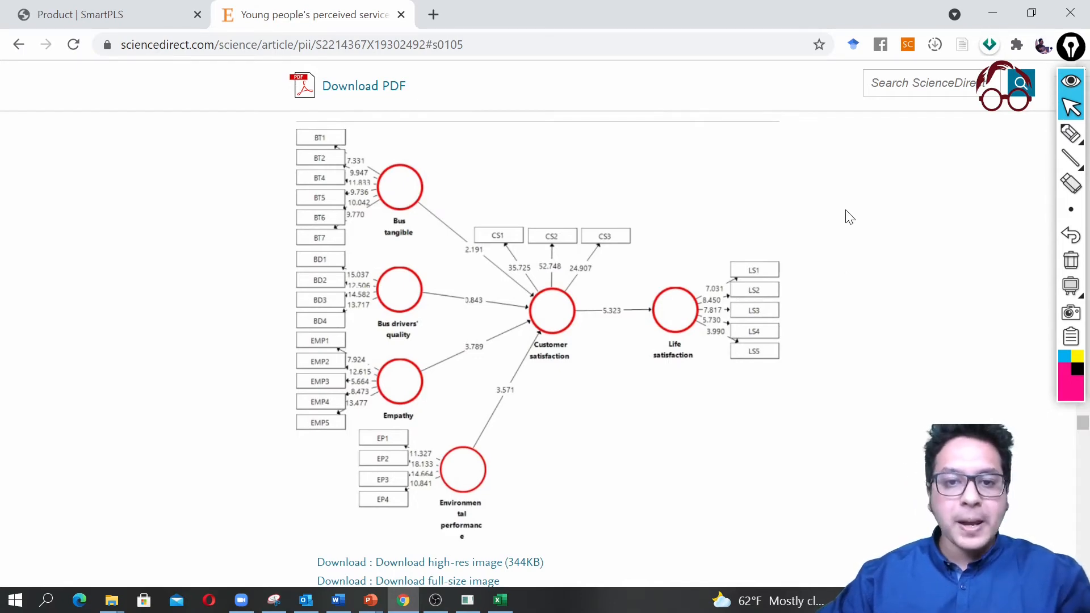
{"action": "left_click", "coordinate": [466, 599]}
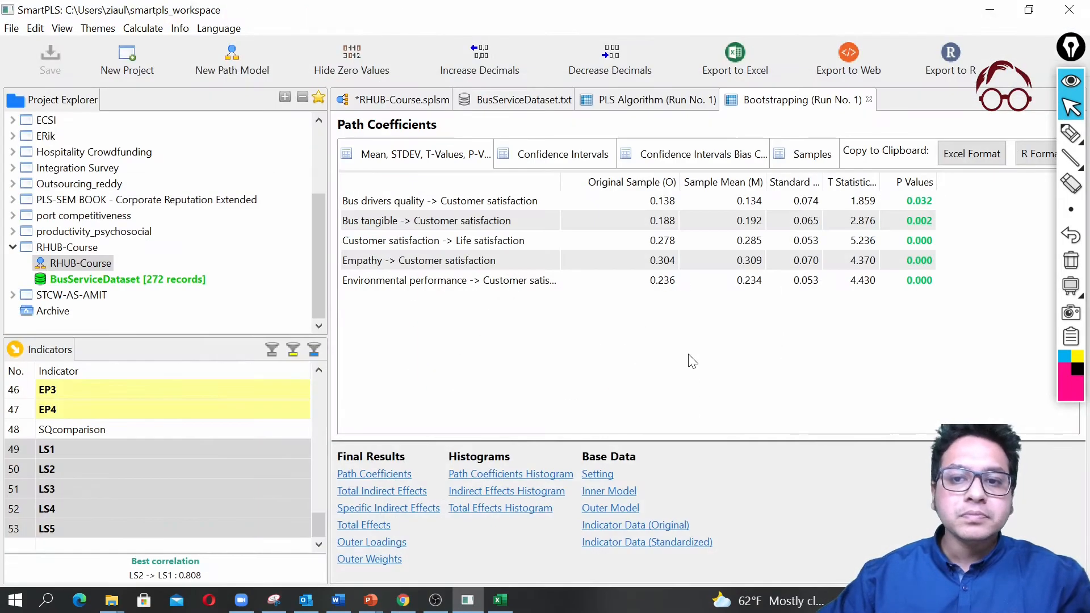
{"action": "mouse_move", "coordinate": [666, 388]}
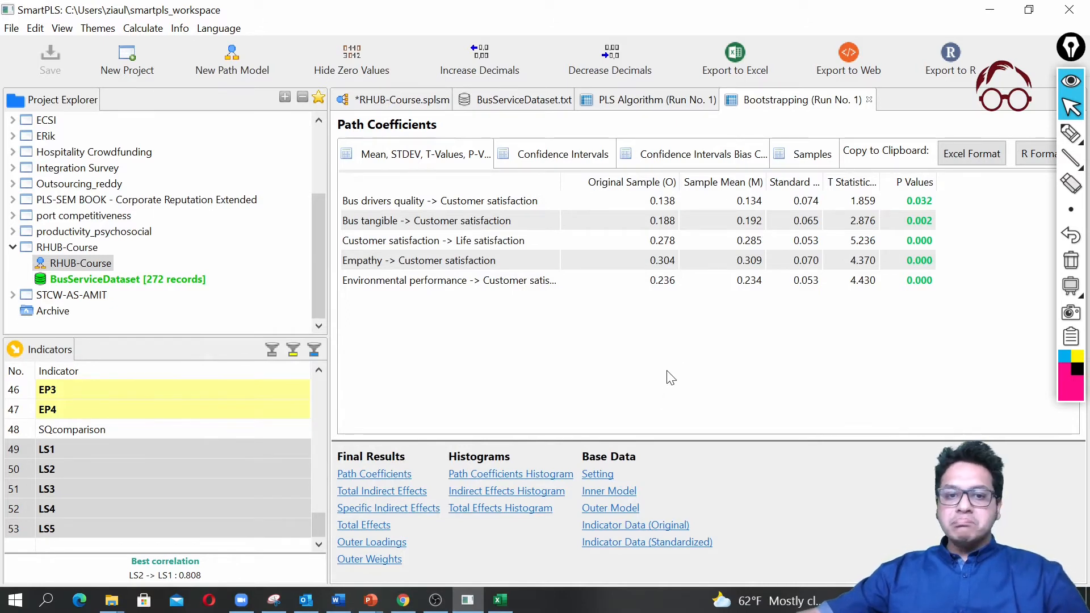
{"action": "mouse_move", "coordinate": [679, 354]}
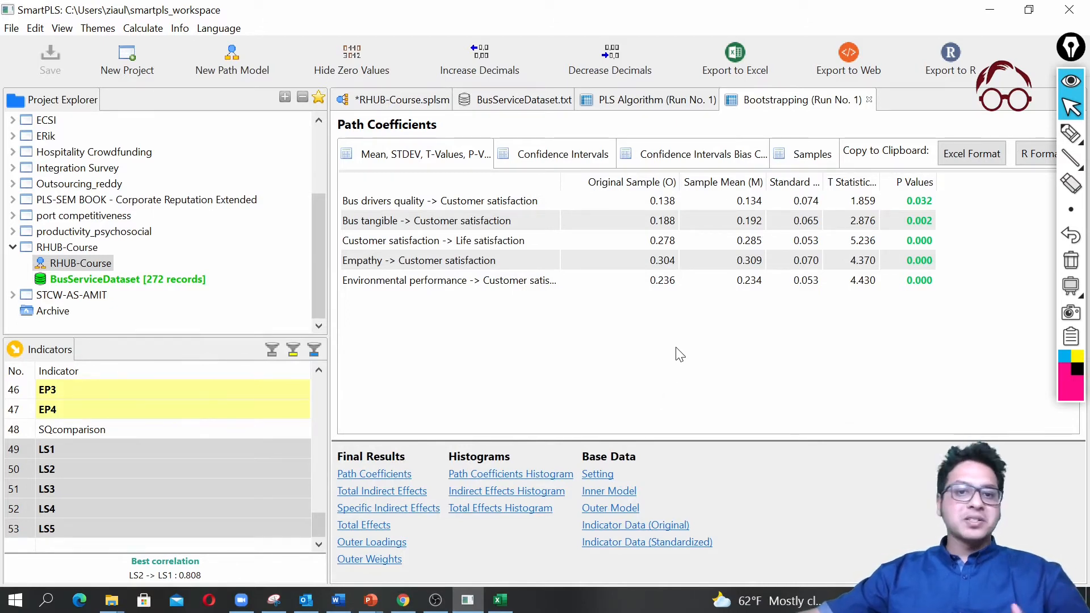
{"action": "mouse_move", "coordinate": [639, 357]}
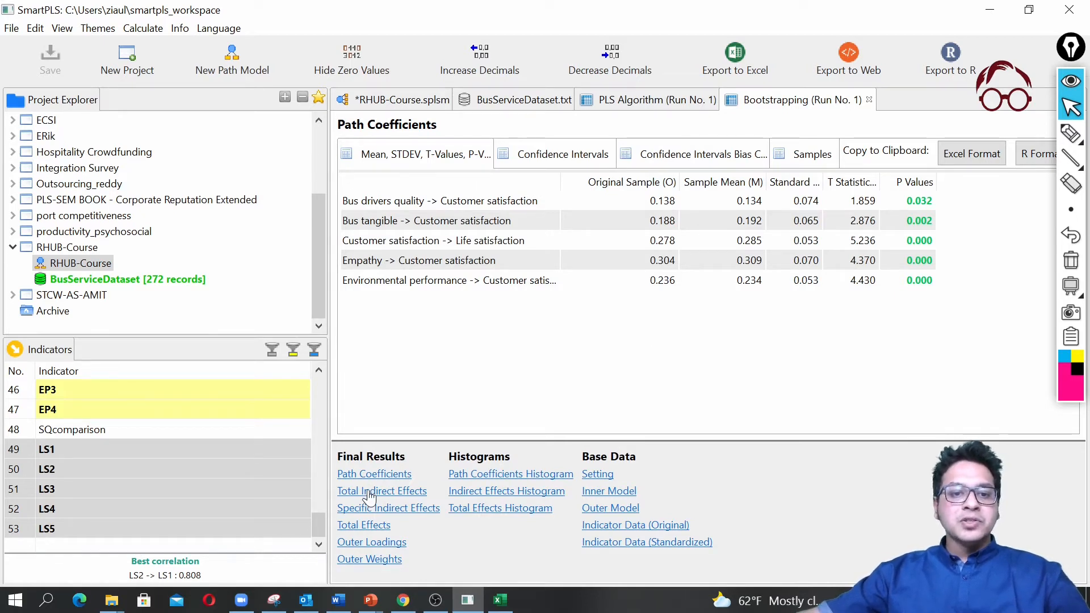
{"action": "left_click", "coordinate": [381, 491]}
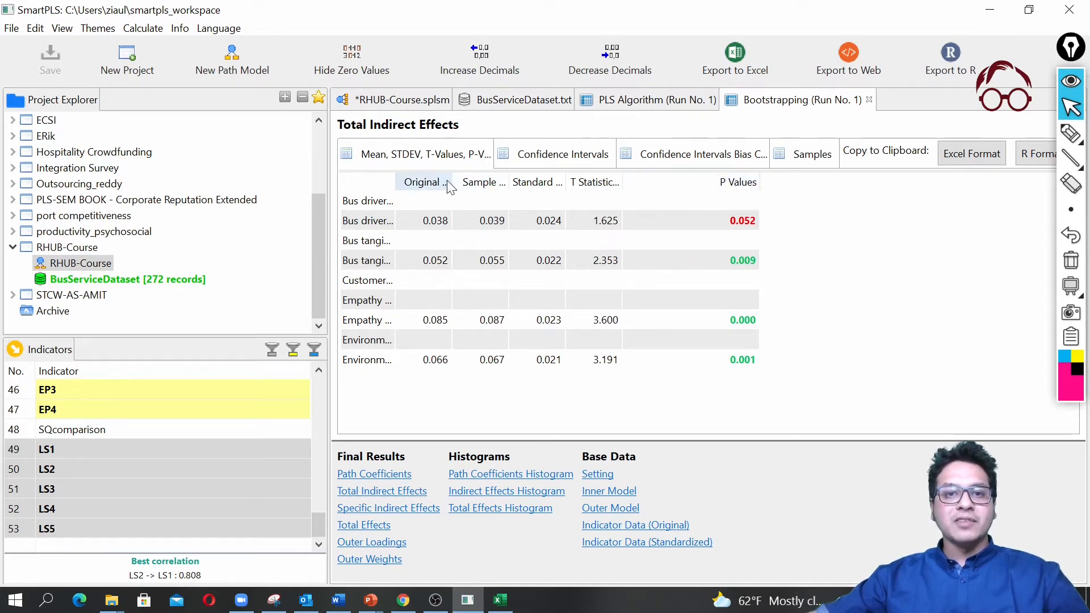
{"action": "mouse_move", "coordinate": [667, 373]}
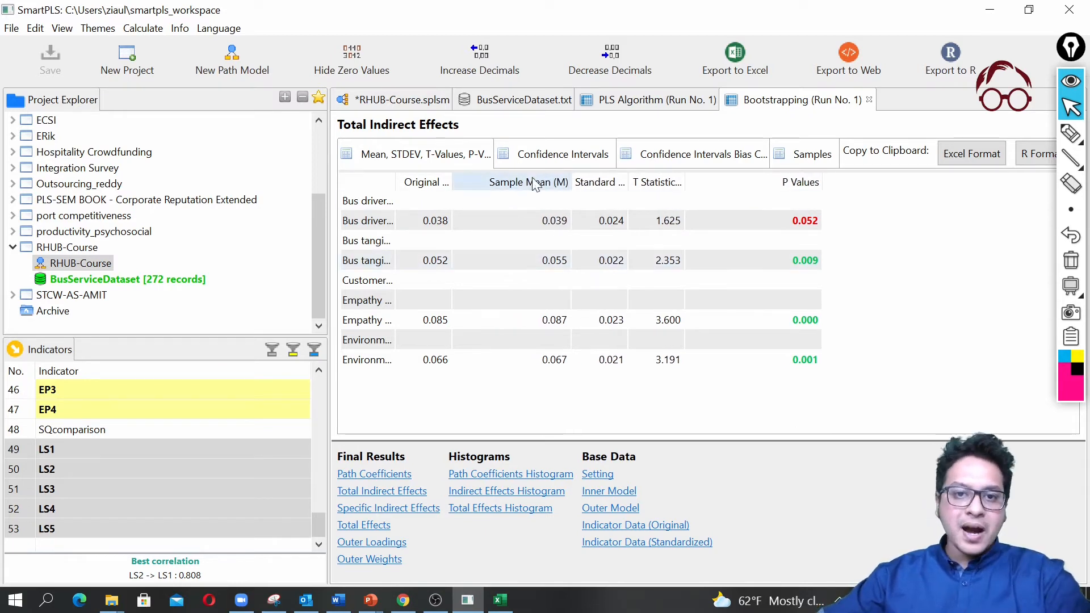
- Widen the path-name column of the indirect effects and show the Total Effects table
{"action": "left_click", "coordinate": [530, 181]}
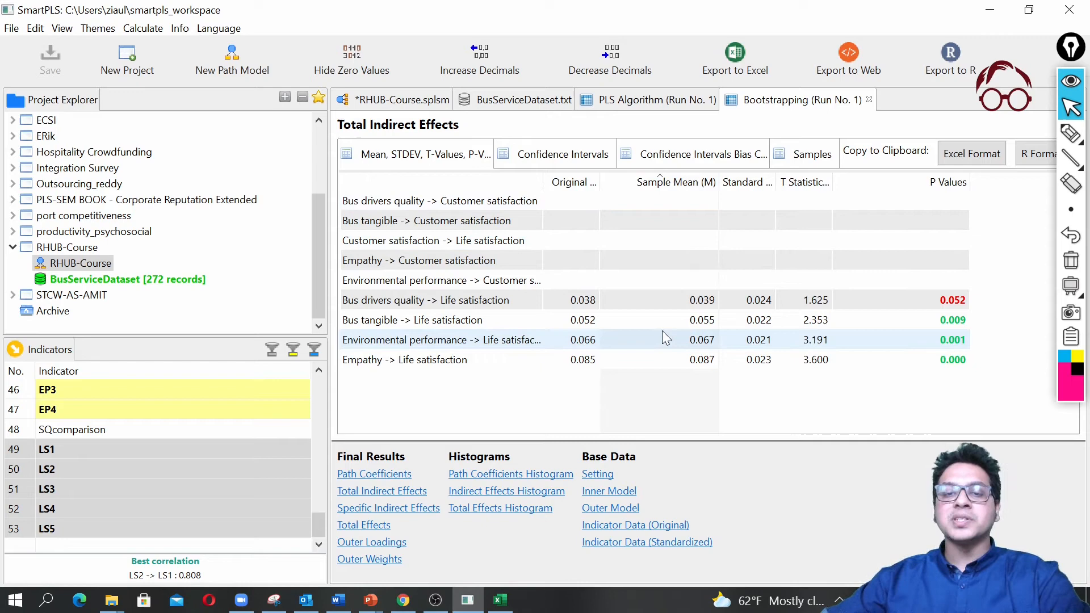
{"action": "mouse_move", "coordinate": [660, 320]}
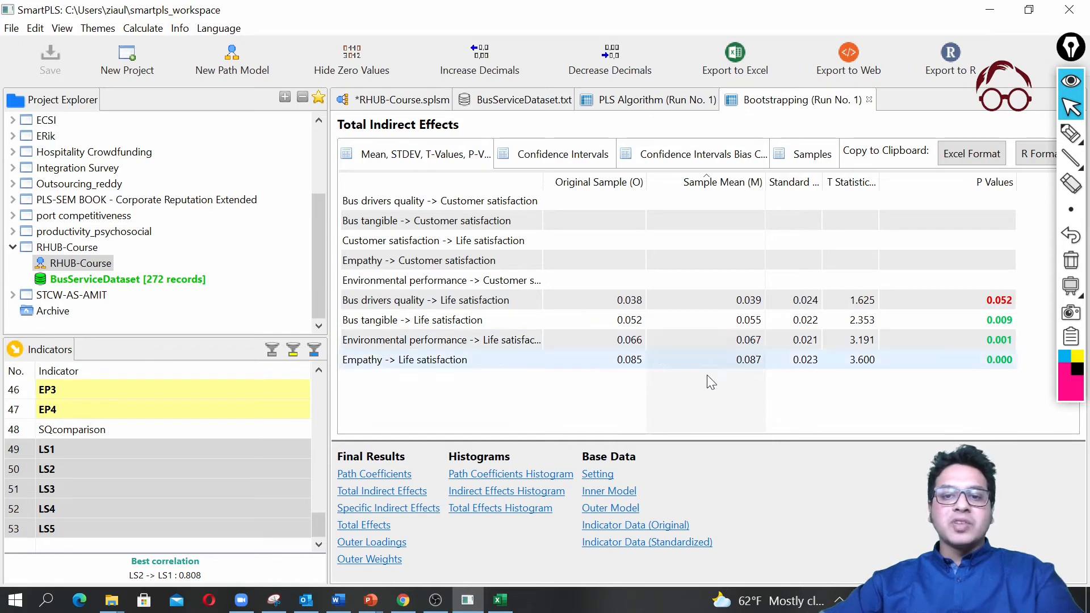
{"action": "mouse_move", "coordinate": [794, 450]}
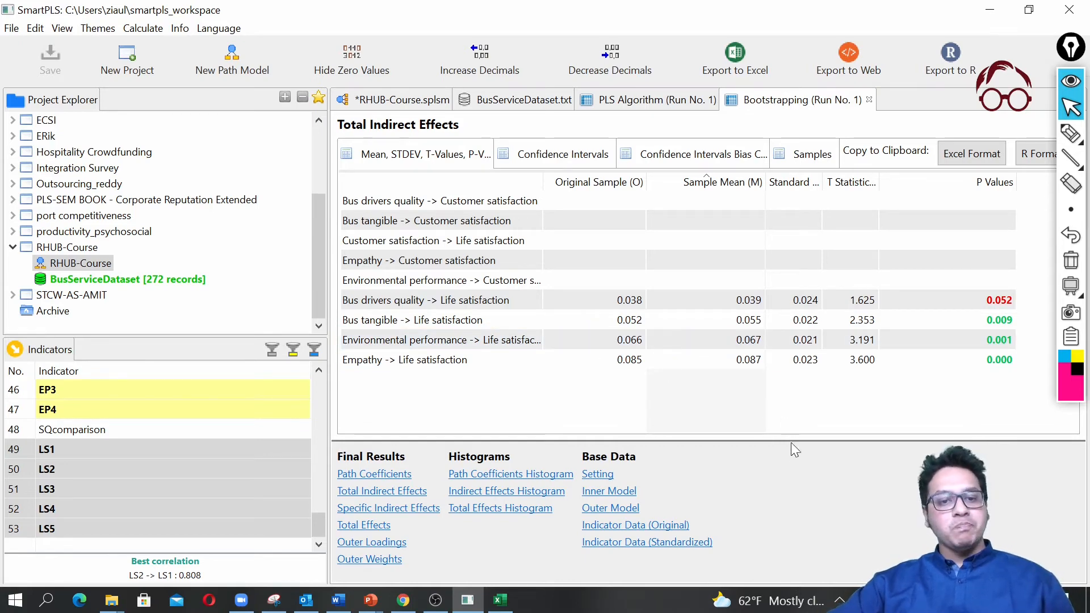
{"action": "mouse_move", "coordinate": [645, 156]}
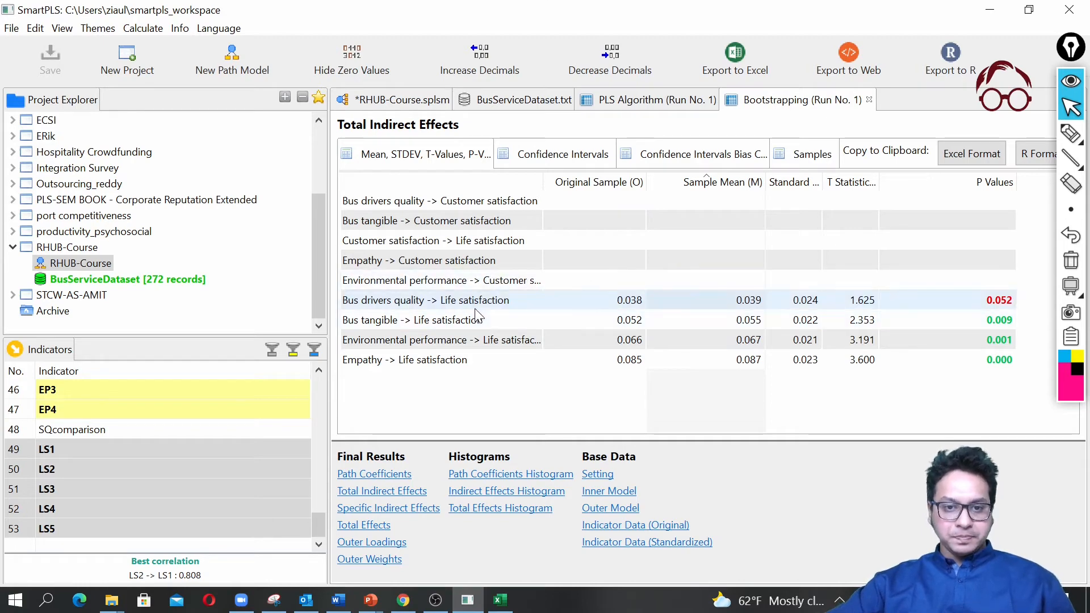
{"action": "left_click", "coordinate": [363, 525]}
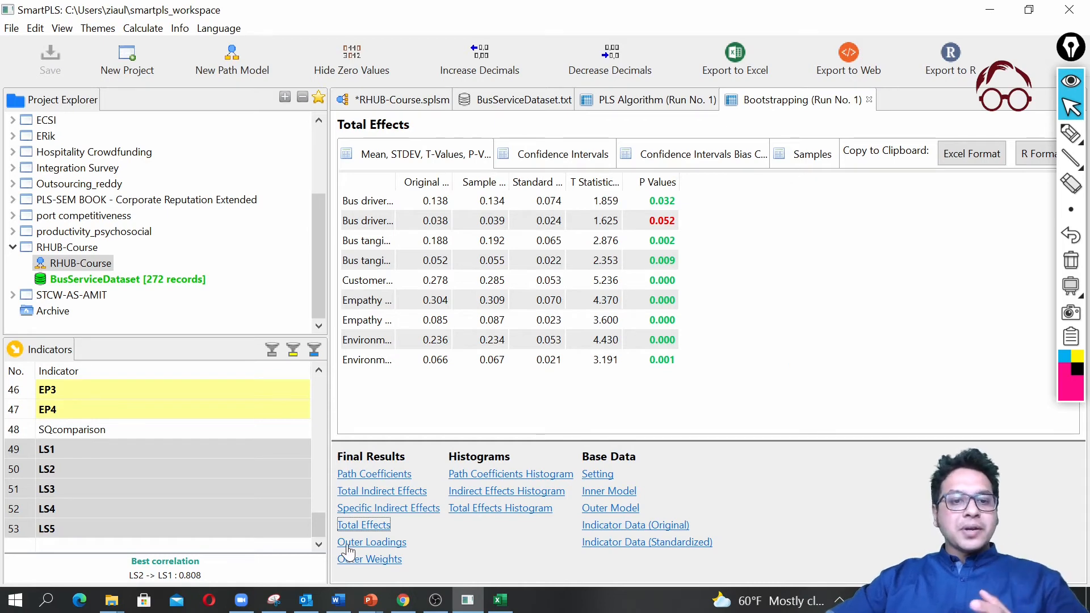
- Review the Outer Loadings table with all p-values at 0.000, then return to Path Coefficients
{"action": "left_click", "coordinate": [371, 541]}
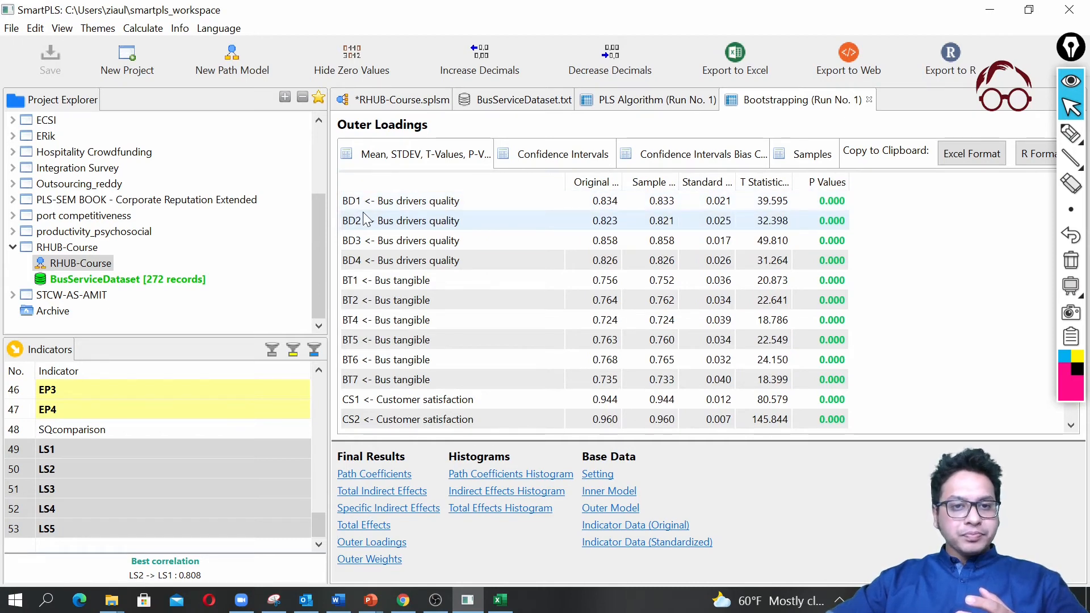
{"action": "left_click", "coordinate": [400, 201]}
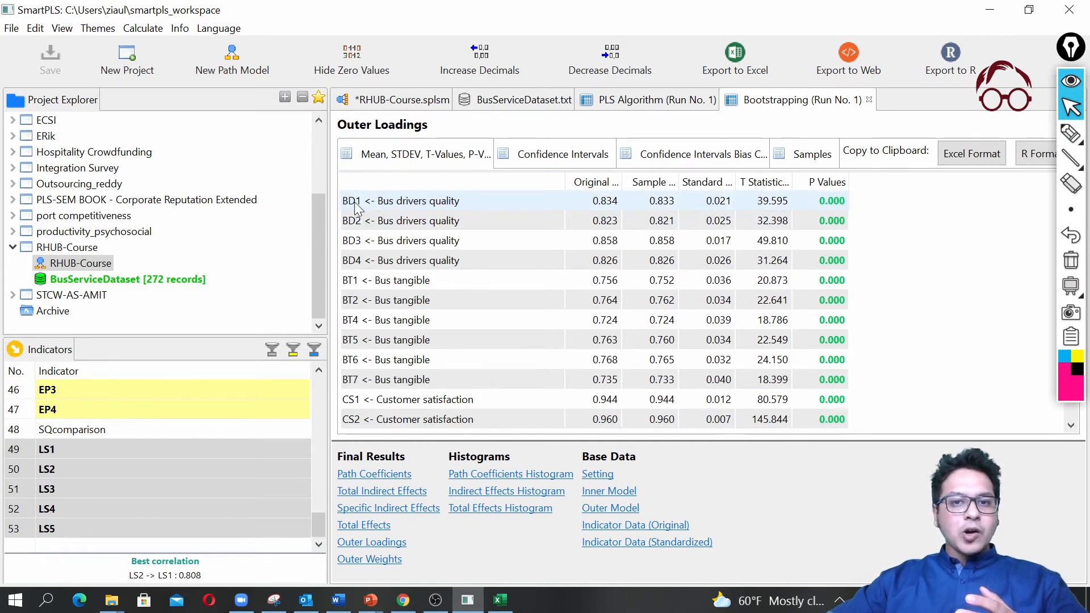
{"action": "mouse_move", "coordinate": [841, 213]}
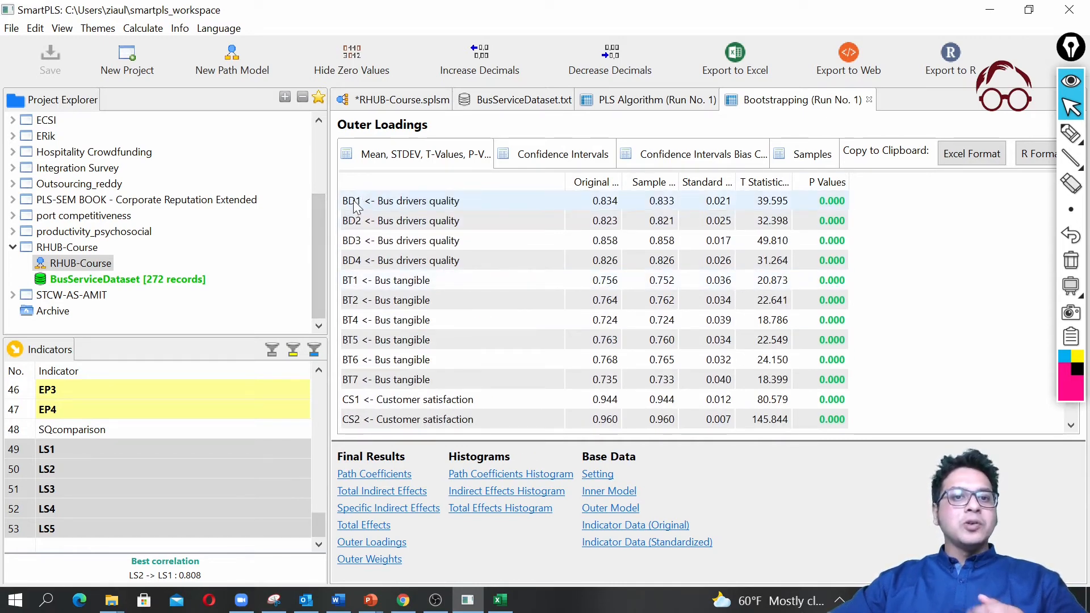
{"action": "mouse_move", "coordinate": [397, 207]}
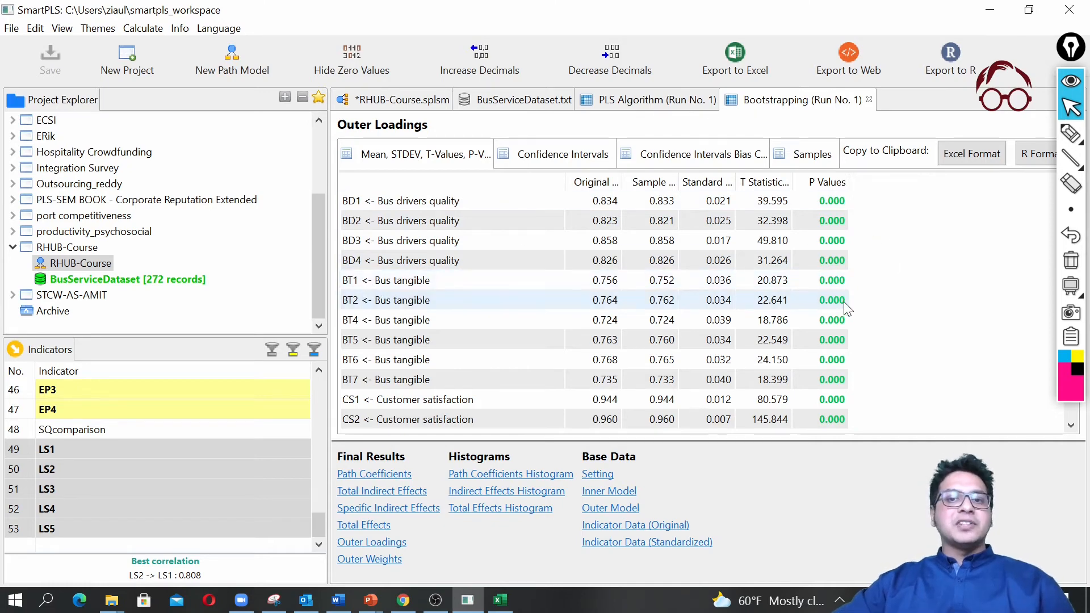
{"action": "scroll", "scroll_direction": "down", "scroll_amount": 3}
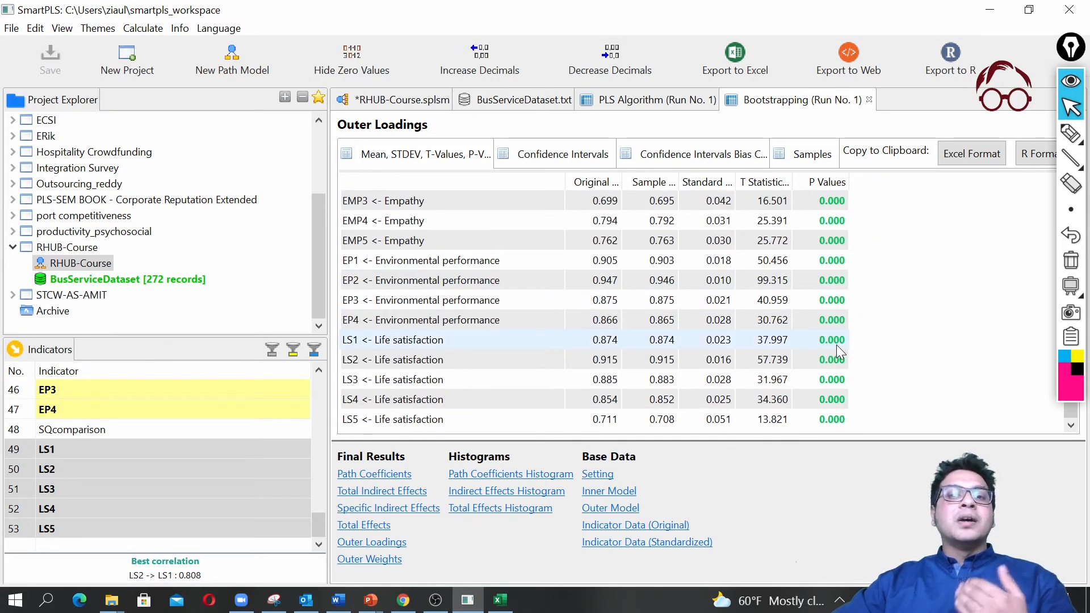
{"action": "scroll", "scroll_direction": "down", "scroll_amount": 3}
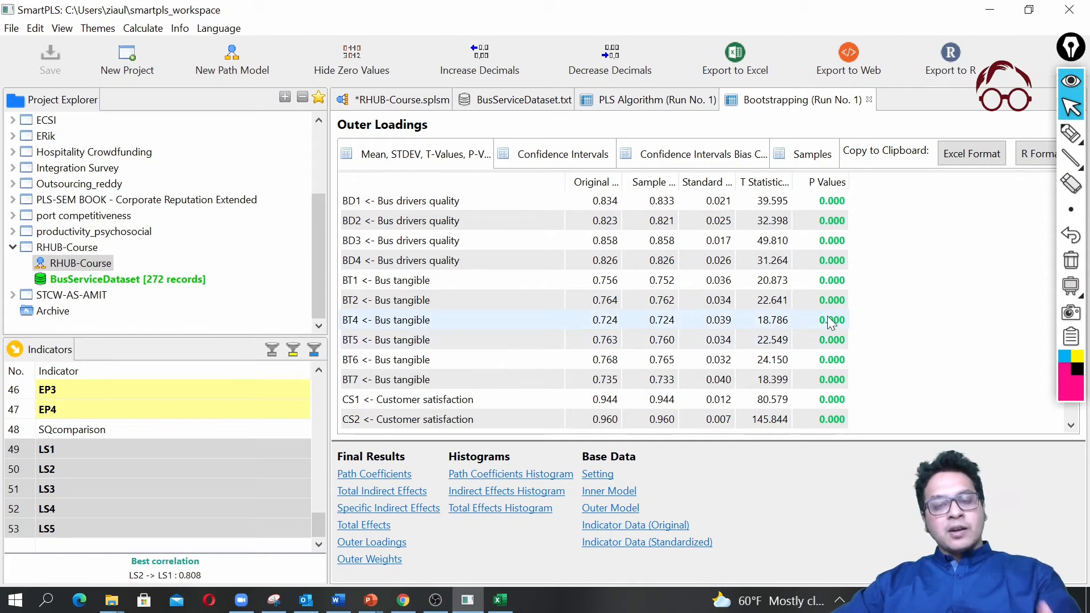
{"action": "mouse_move", "coordinate": [893, 290]}
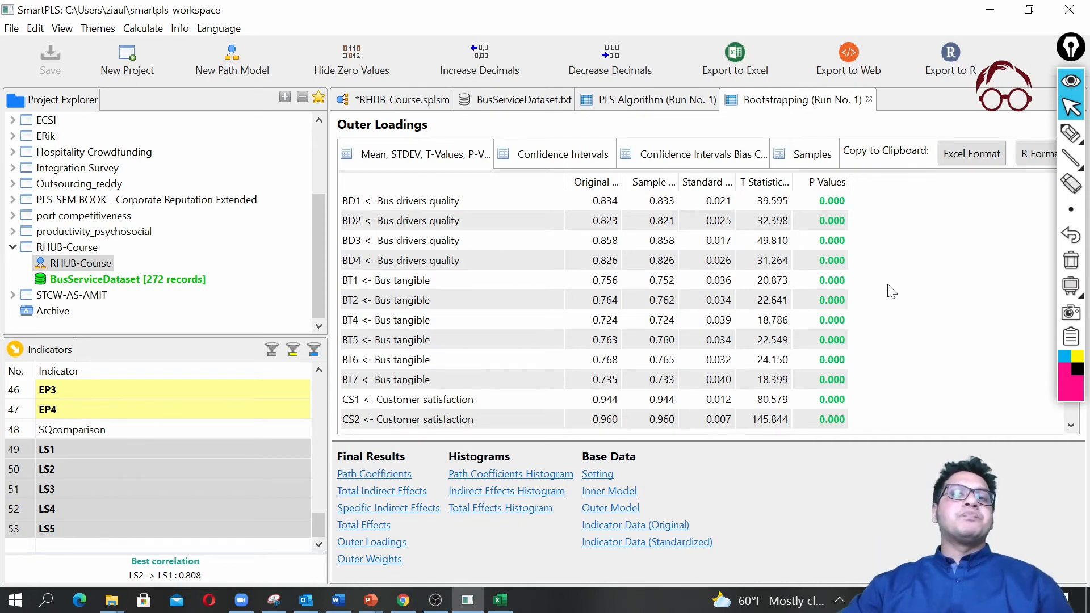
{"action": "mouse_move", "coordinate": [764, 340]}
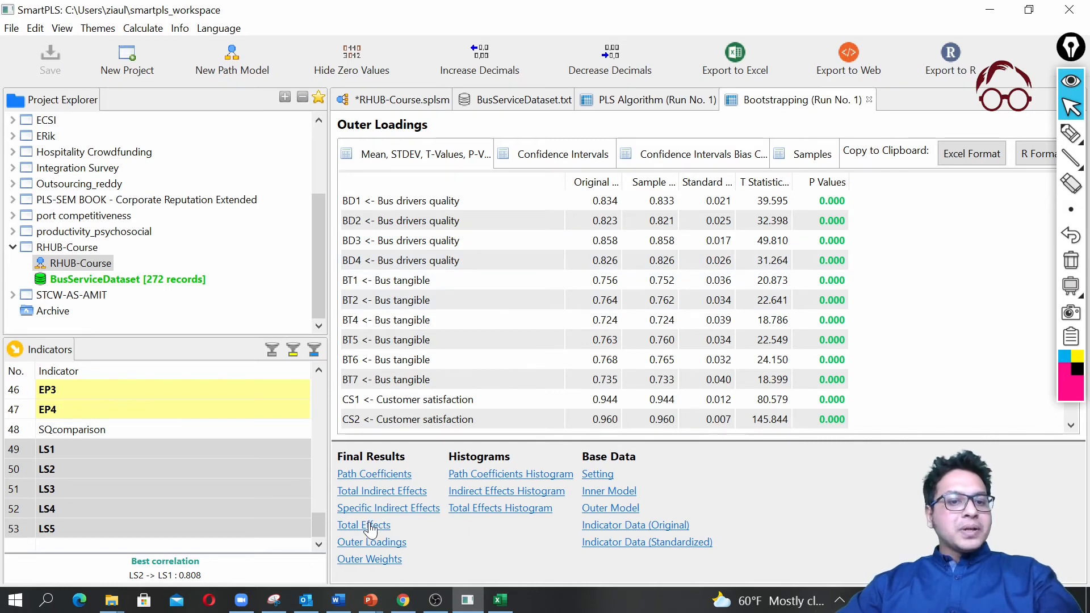
{"action": "left_click", "coordinate": [374, 474]}
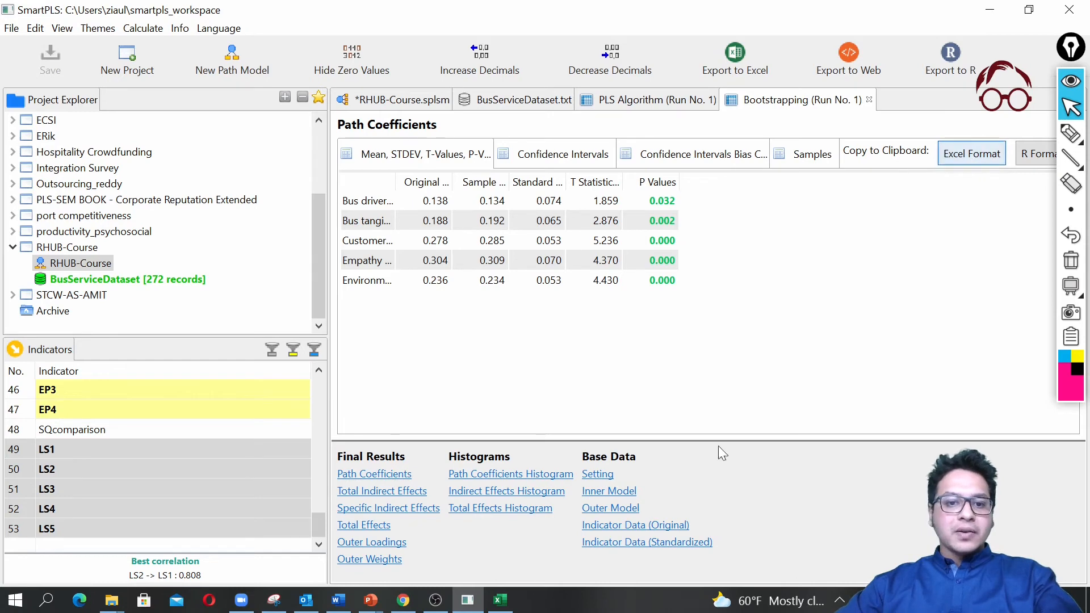
- Paste the path coefficients into a new Excel sheet named 'Path coefficients'
{"action": "left_click", "coordinate": [499, 599]}
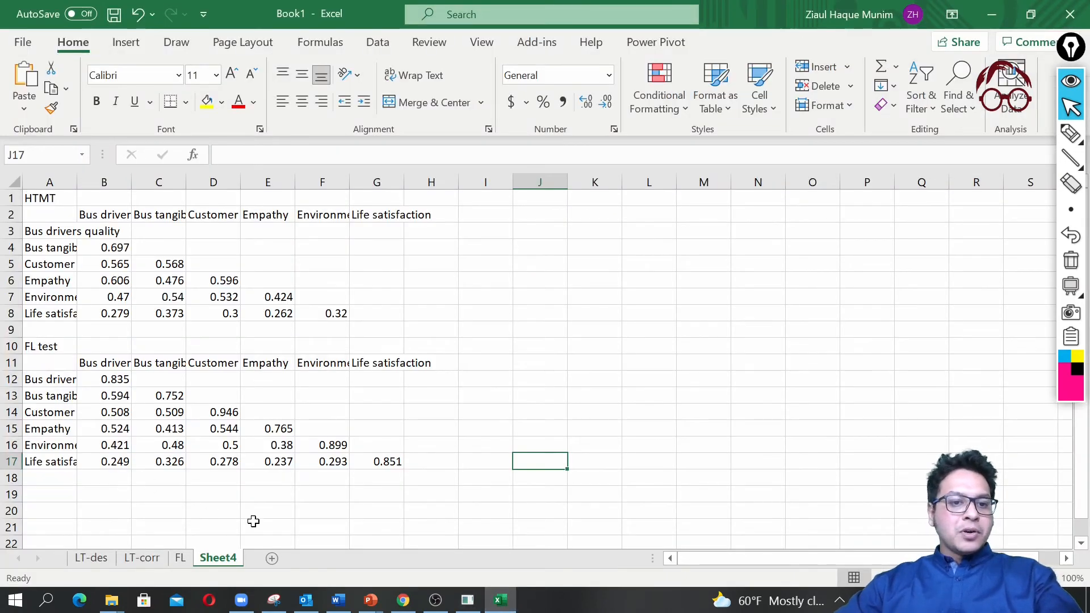
{"action": "left_click", "coordinate": [321, 558]}
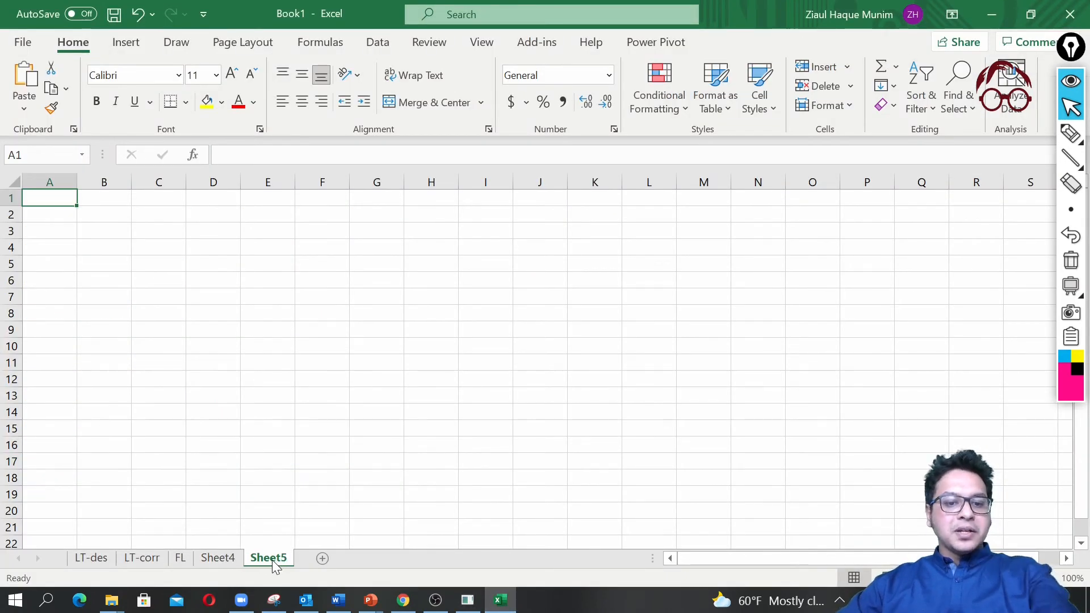
{"action": "right_click", "coordinate": [268, 558]}
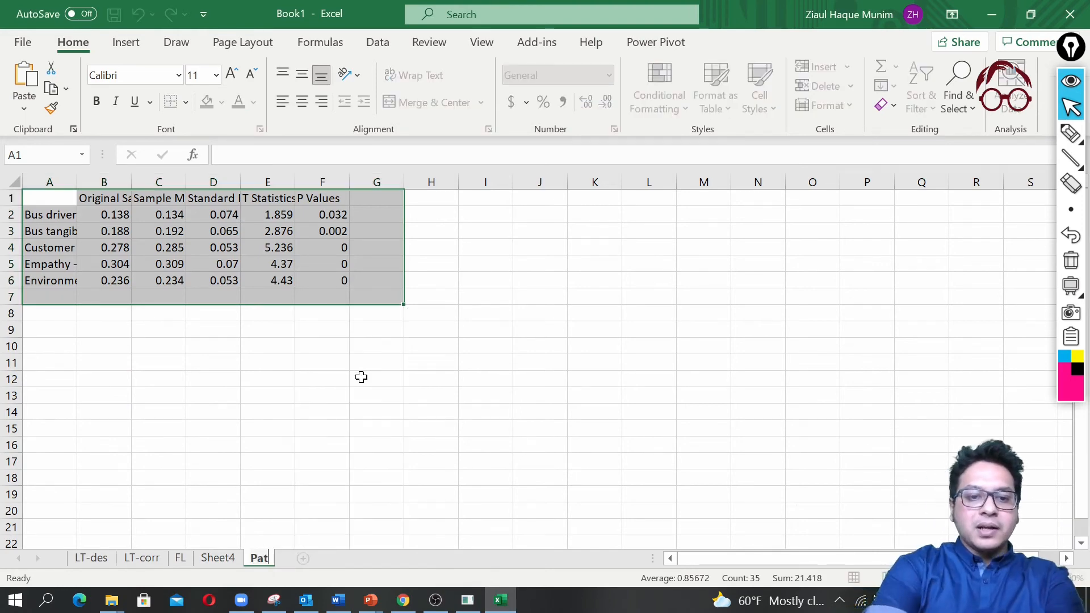
{"action": "type", "text": "Path coefficient"}
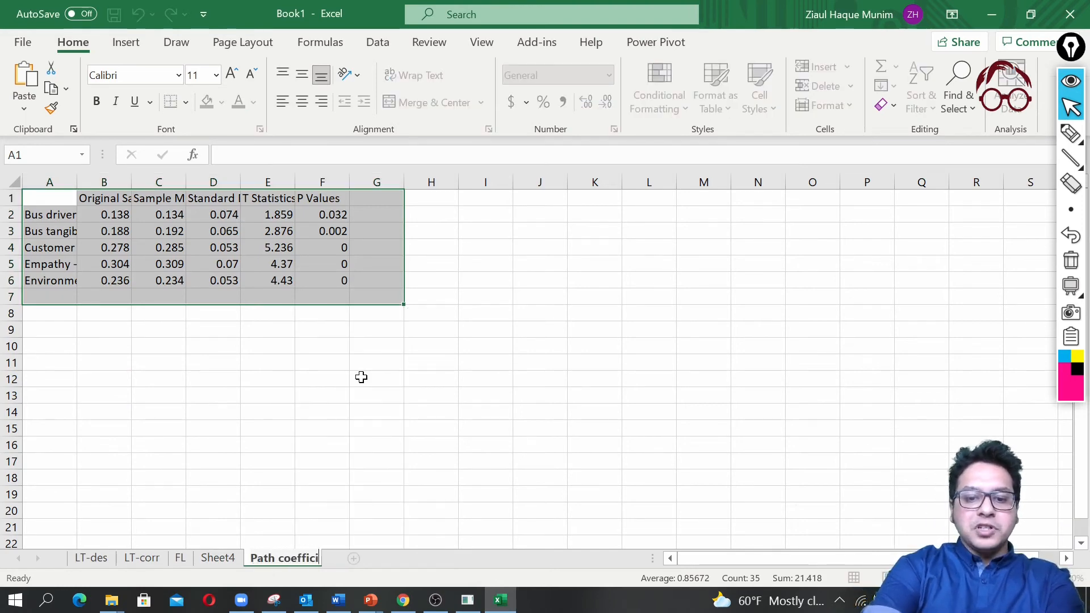
{"action": "left_click", "coordinate": [217, 558]}
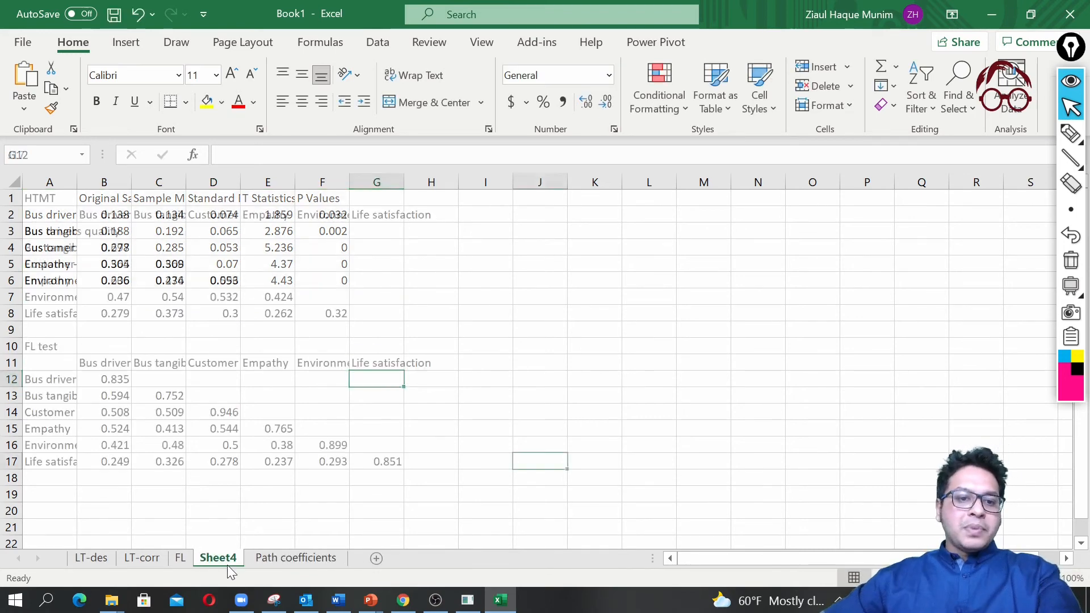
- Rename Sheet4 to 'vd-rd' and return to the Path coefficients sheet
{"action": "right_click", "coordinate": [218, 557]}
{"action": "type", "text": "vd-rd"}
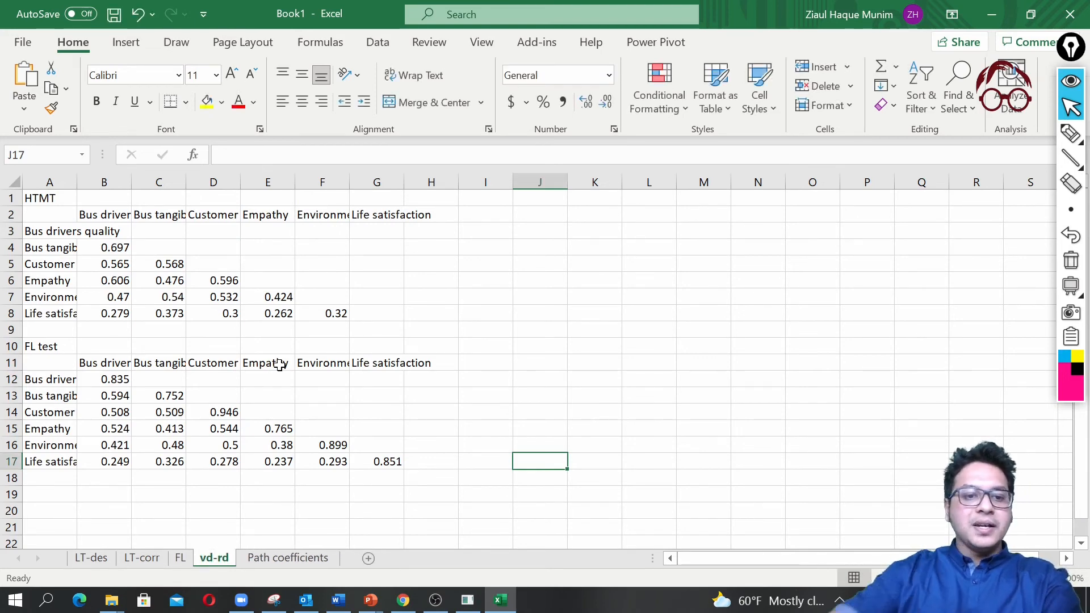
{"action": "left_click", "coordinate": [287, 557]}
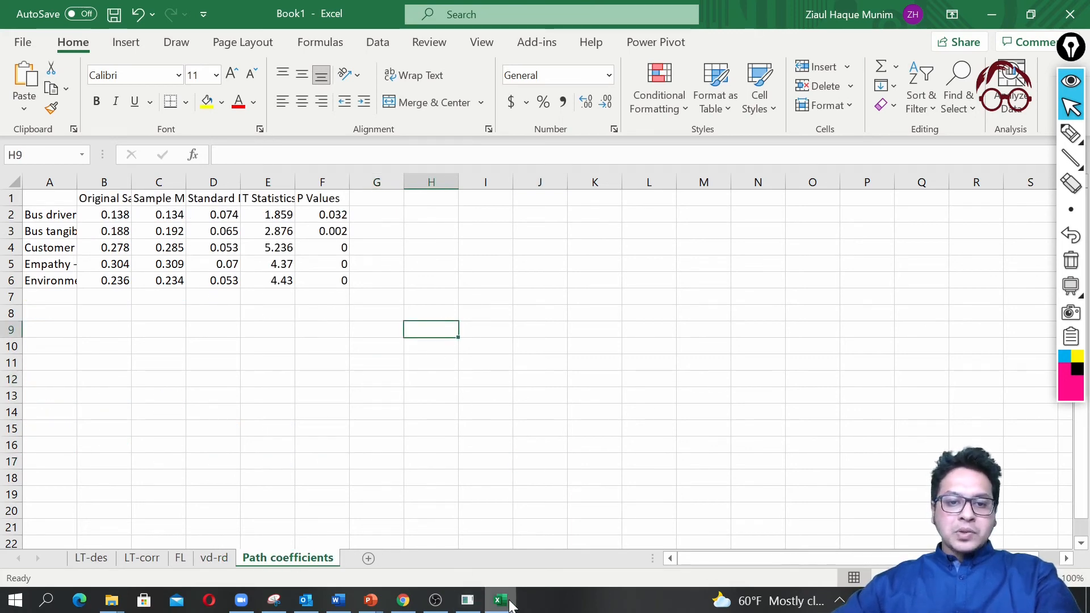
- Paste the Total Indirect Effects table into Excel at row 11 under a 'total indirect effects' heading in A10
{"action": "left_click", "coordinate": [467, 599]}
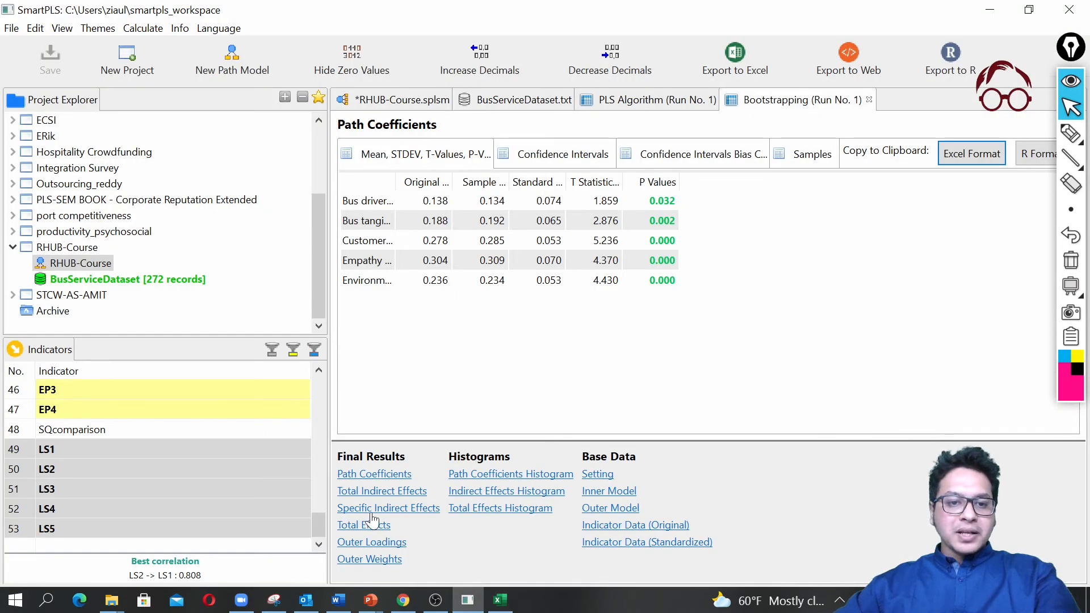
{"action": "left_click", "coordinate": [381, 491]}
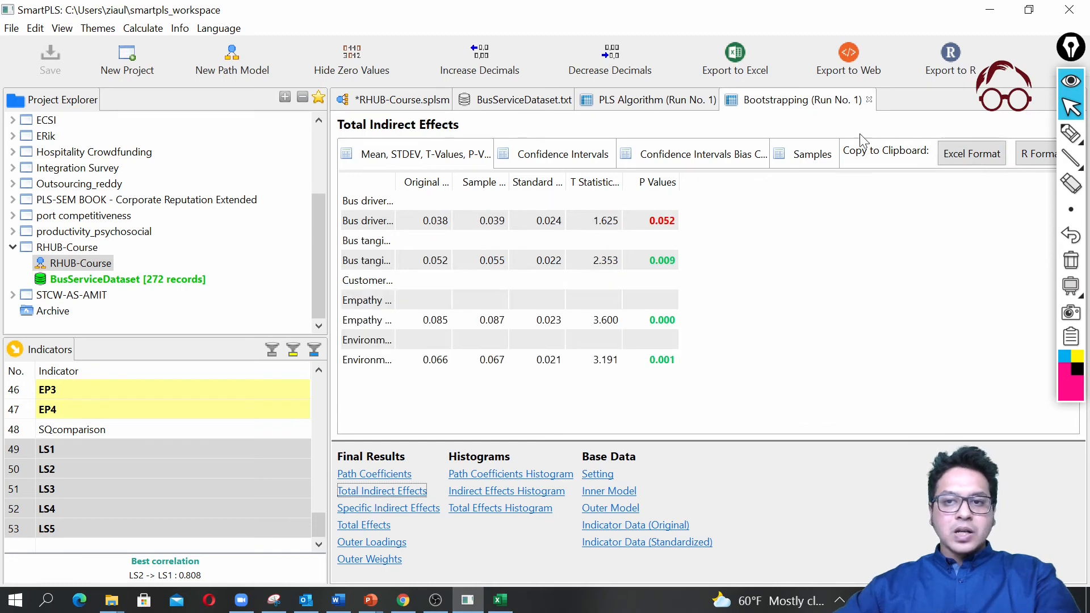
{"action": "left_click", "coordinate": [500, 599]}
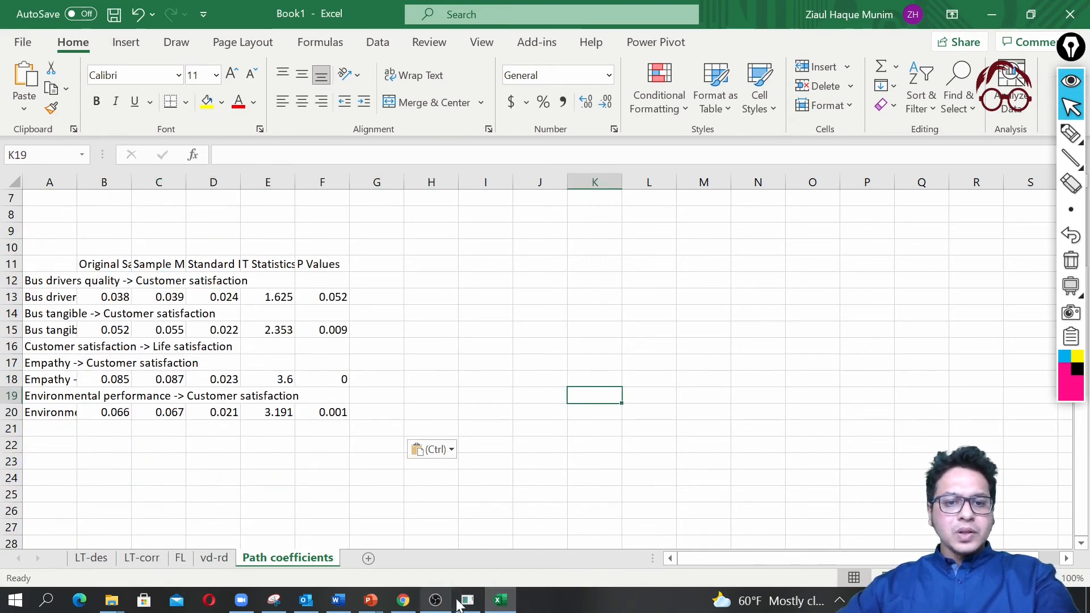
{"action": "left_click", "coordinate": [466, 600]}
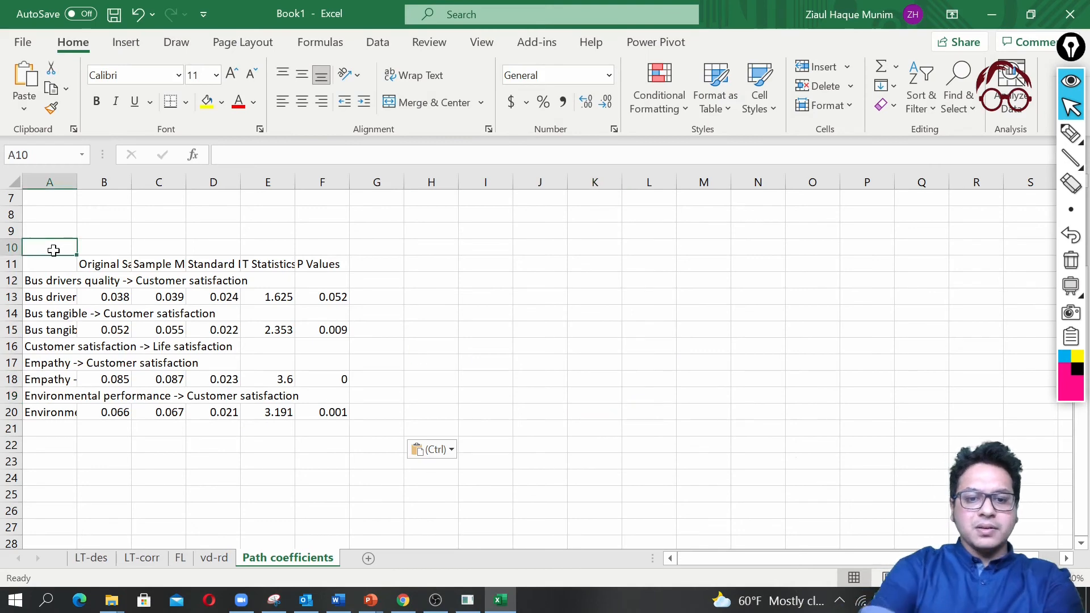
{"action": "type", "text": "total ind"}
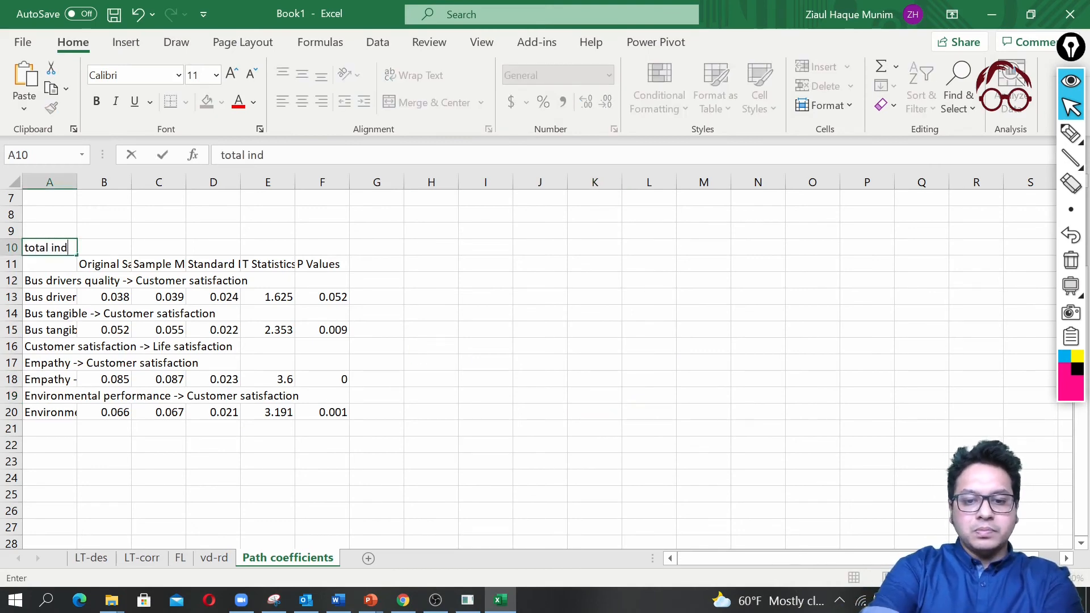
{"action": "type", "text": "irect effects"}
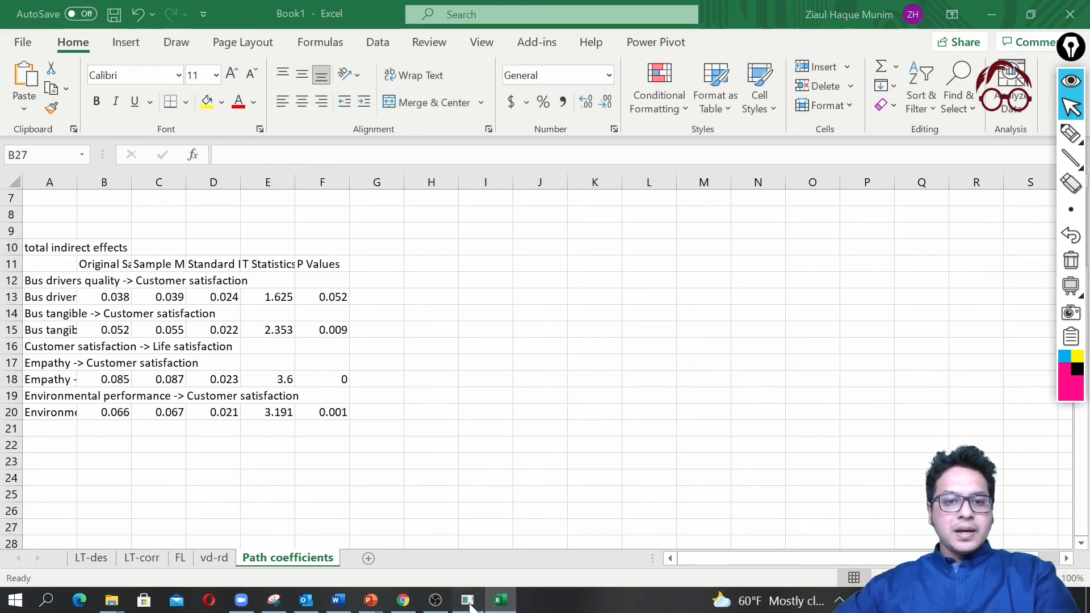
- Add a 'Total effects' heading in A22, widen column A, and bring the SmartPLS Total Effects report back up
{"action": "left_click", "coordinate": [467, 599]}
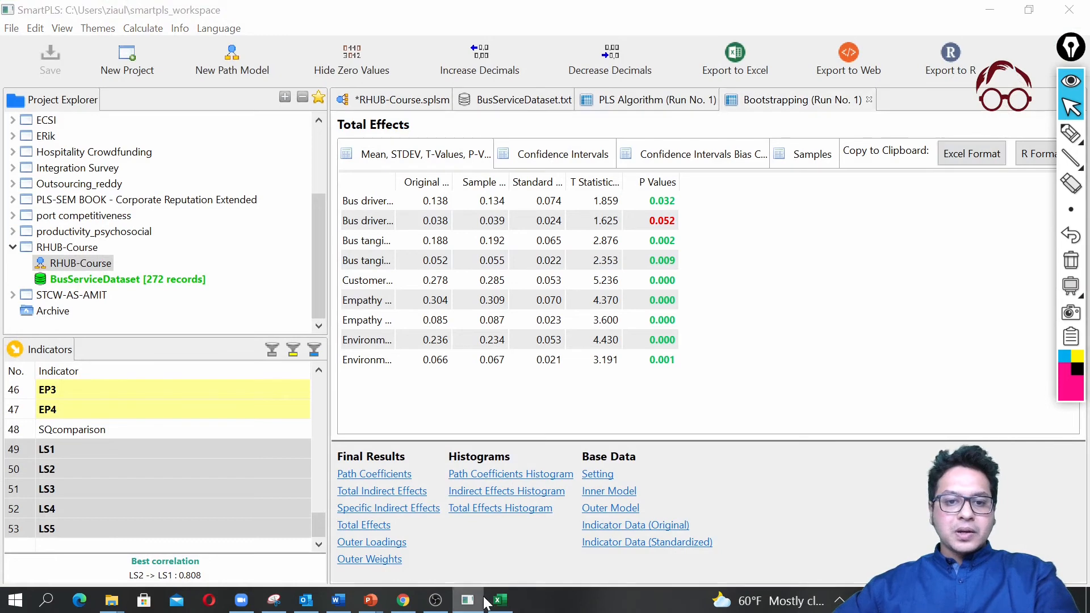
{"action": "left_click", "coordinate": [497, 600]}
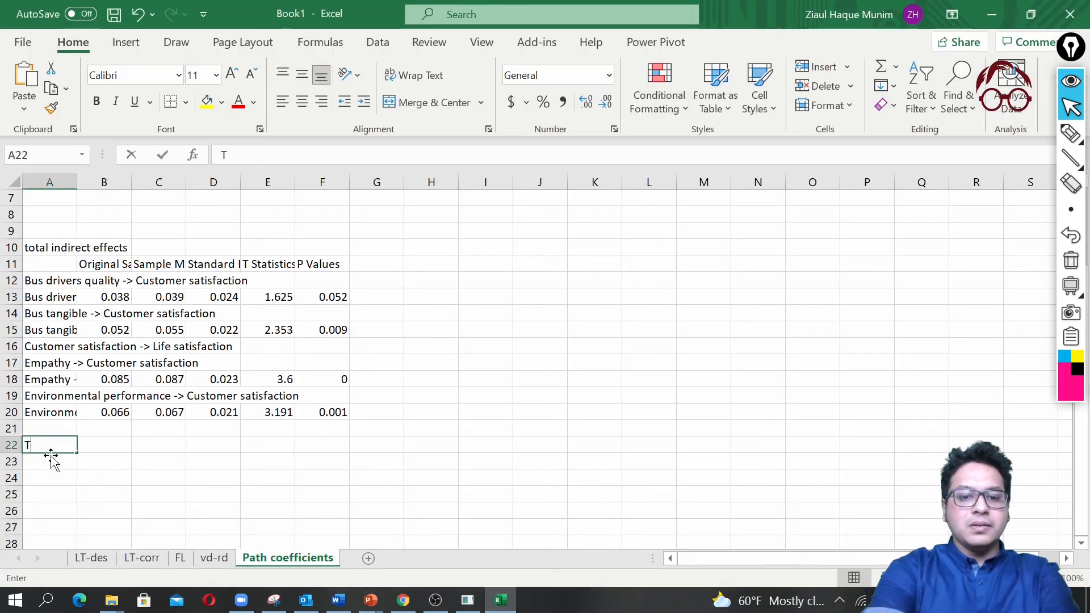
{"action": "type", "text": "otal effects"}
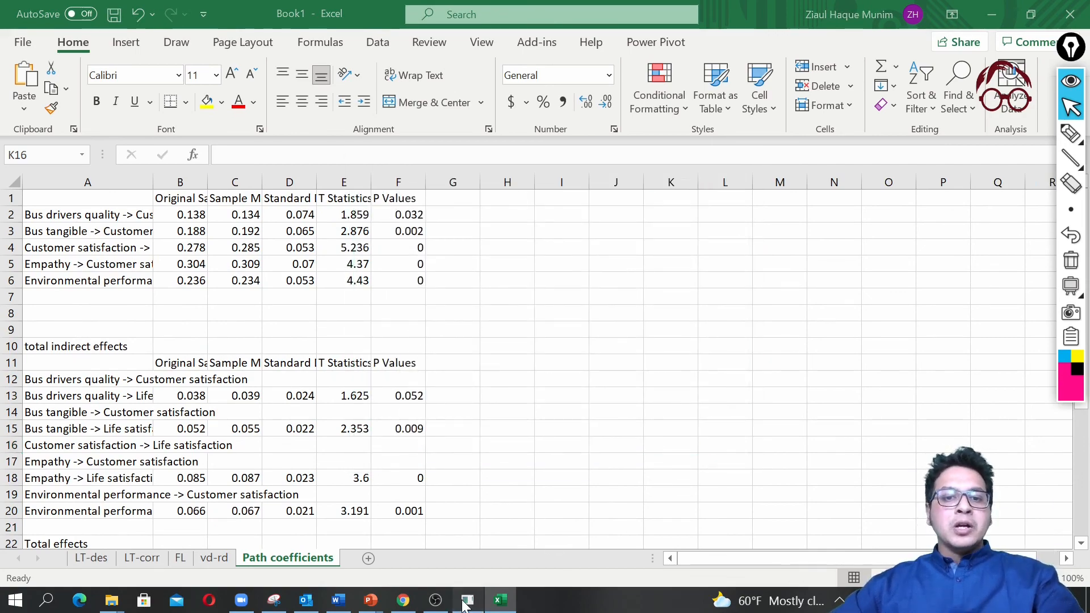
{"action": "left_click", "coordinate": [465, 599]}
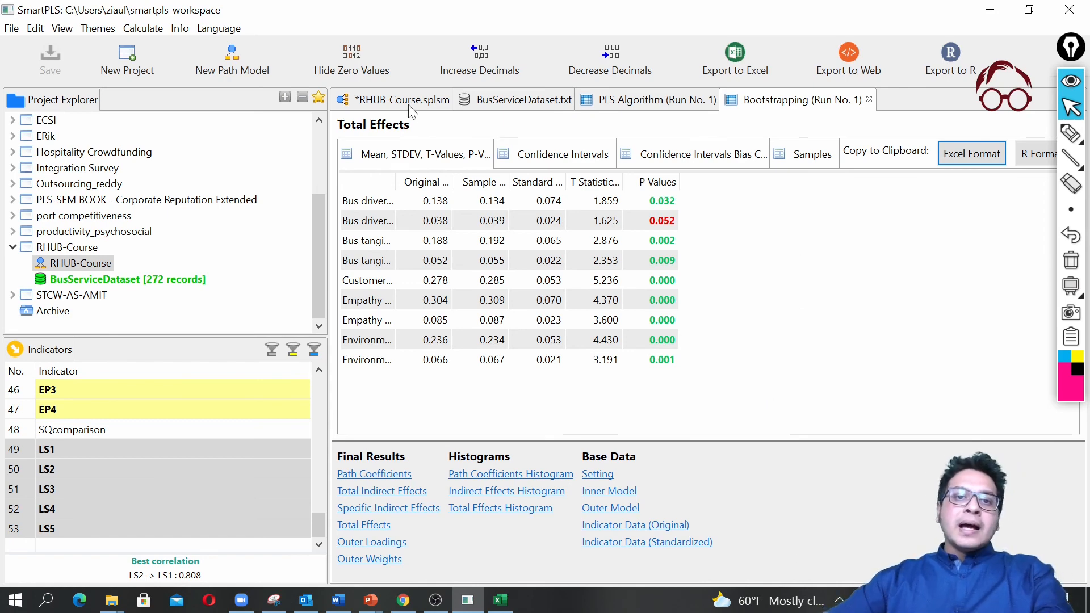
- Return to the RHUB-Course path model diagram after bootstrapping
{"action": "left_click", "coordinate": [830, 59]}
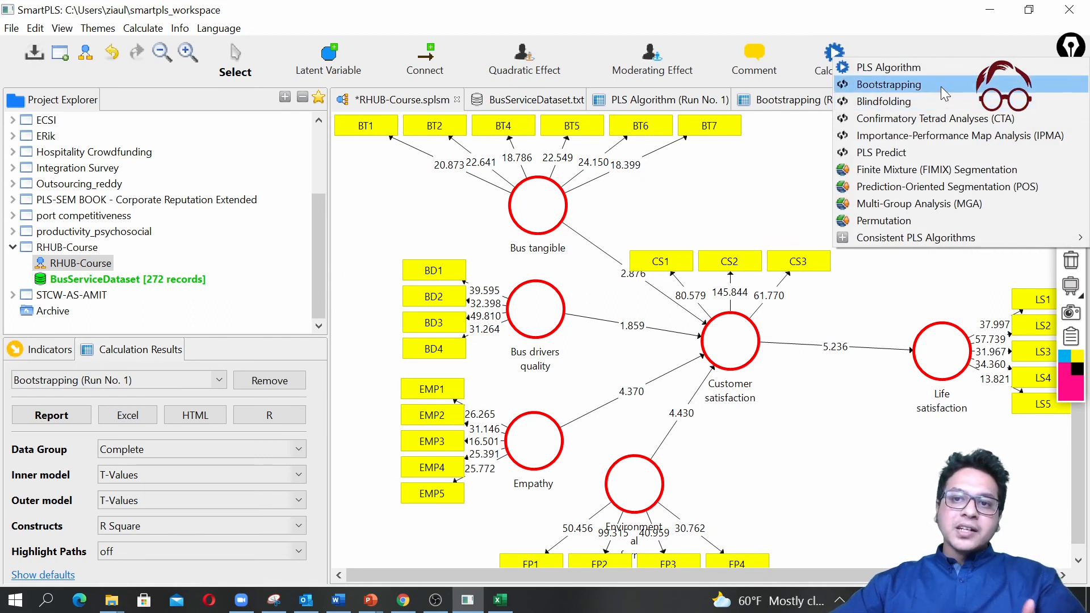
{"action": "mouse_move", "coordinate": [915, 238]}
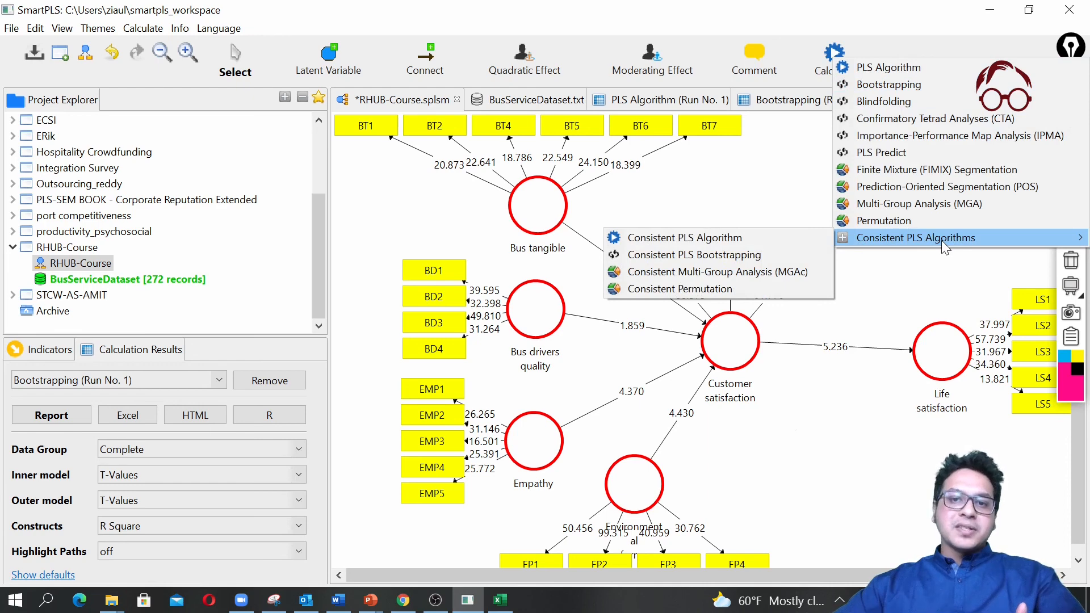
{"action": "mouse_move", "coordinate": [685, 237]}
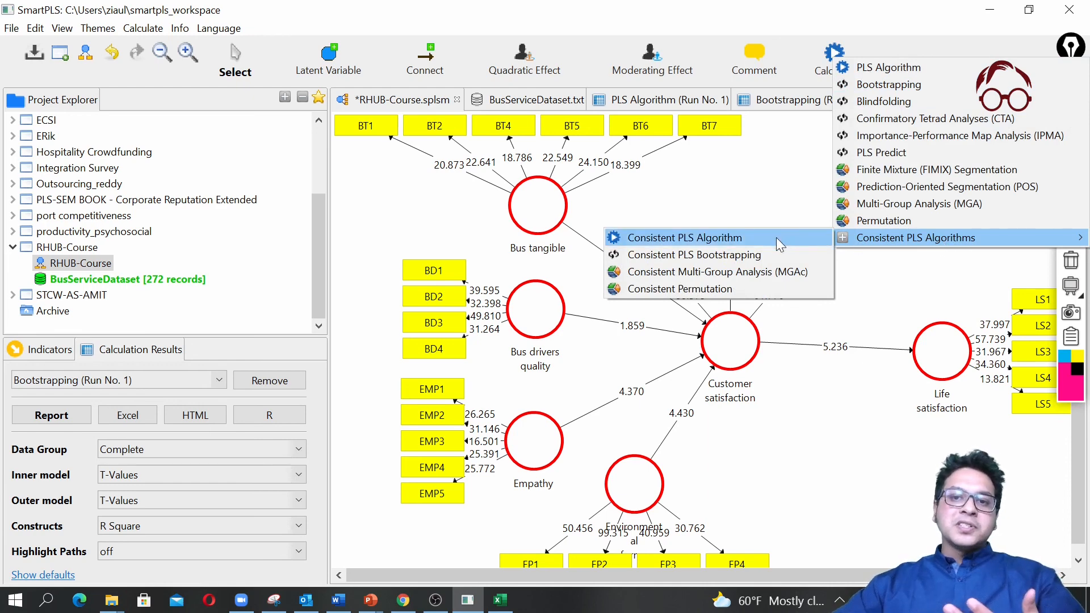